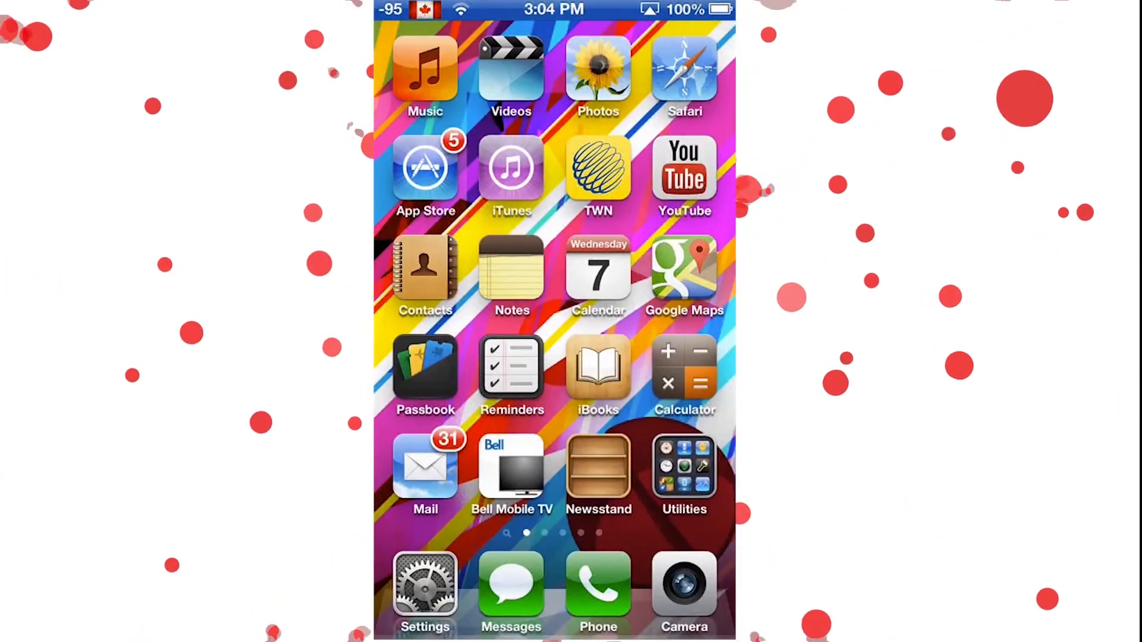
Step: Check iOS Settings > General > About, which shows iOS 6.1.4 and carrier Bell
click(426, 586)
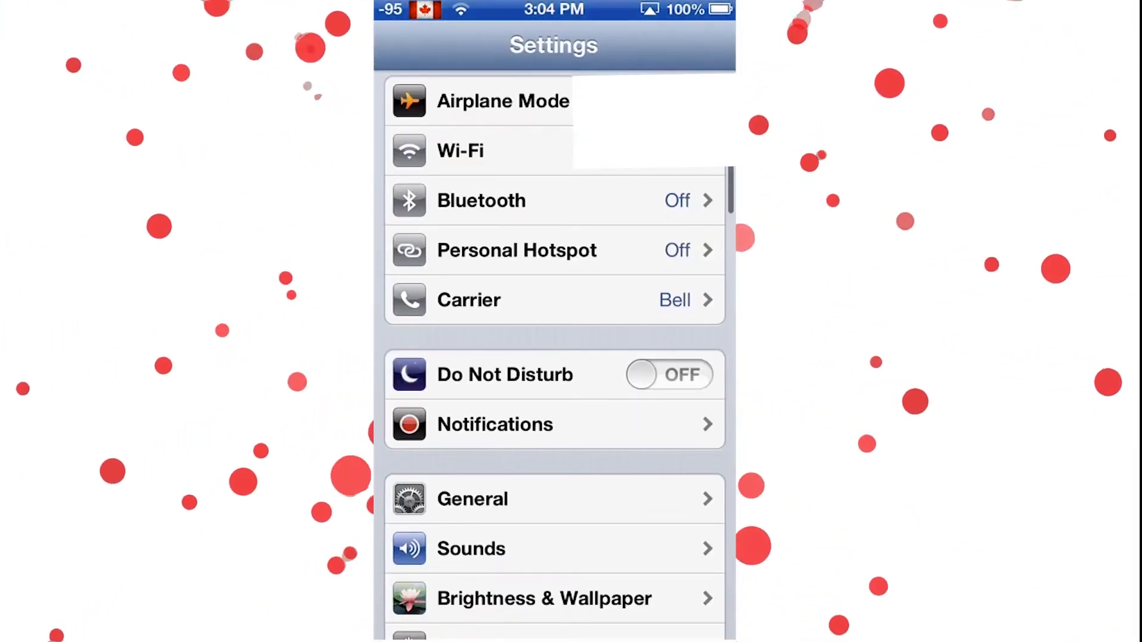
click(470, 500)
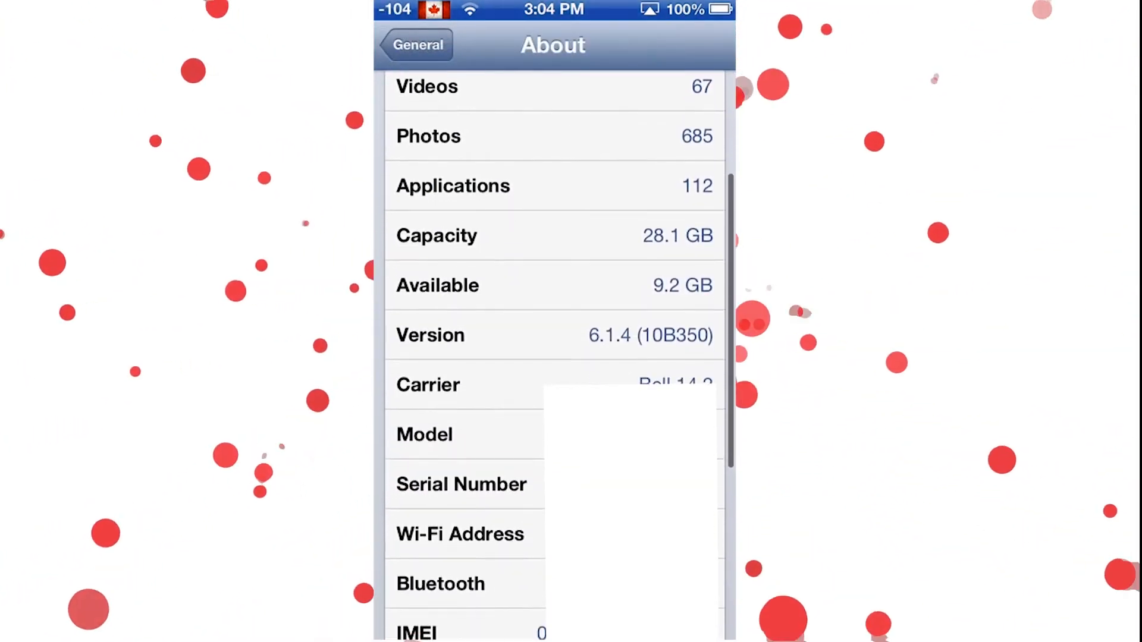
scroll(up, 3)
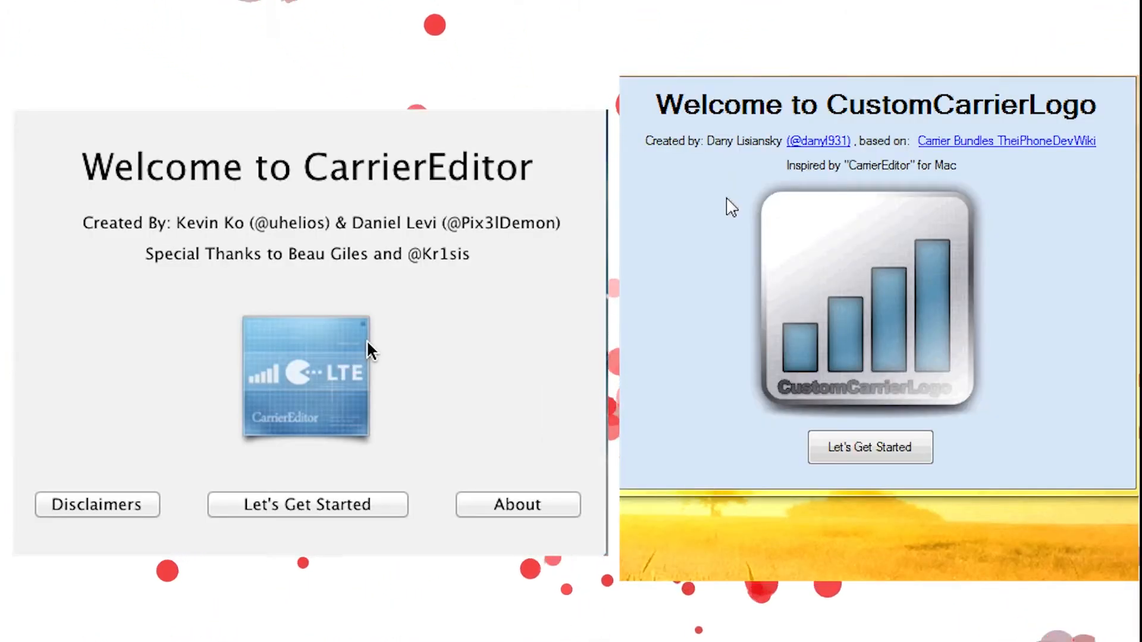
Step: Get past the welcome screens of both CarrierEditor and CustomCarrierLogo with Let's Get Started
click(307, 504)
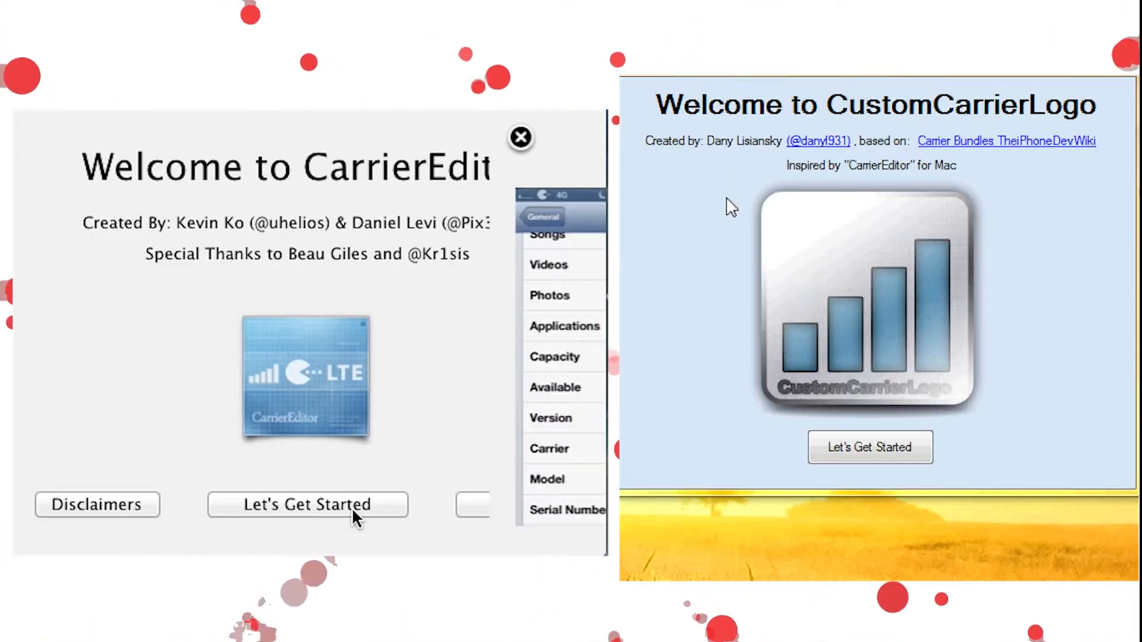
click(305, 504)
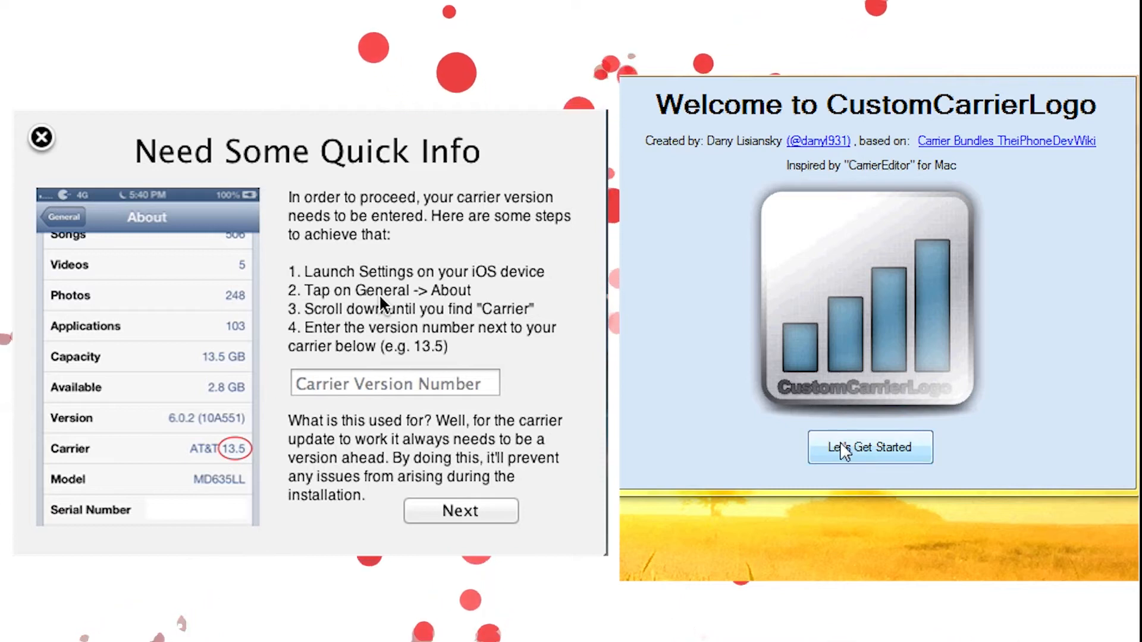
click(869, 447)
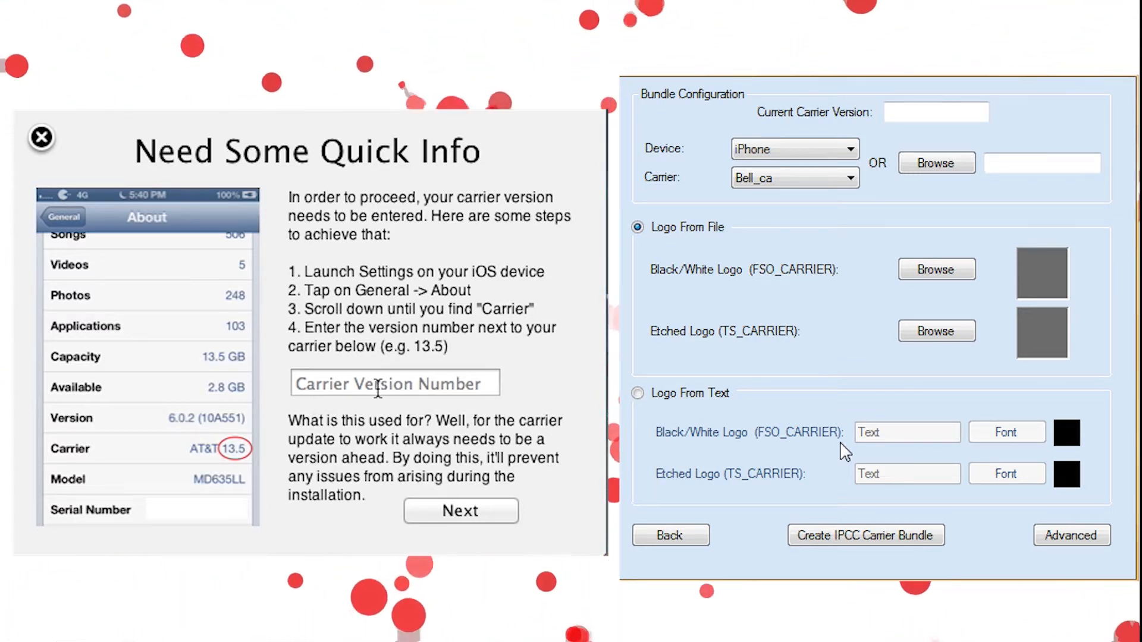
Step: Enter carrier version 14.1 in CarrierEditor and in CustomCarrierLogo's Current Carrier Version box
click(394, 383)
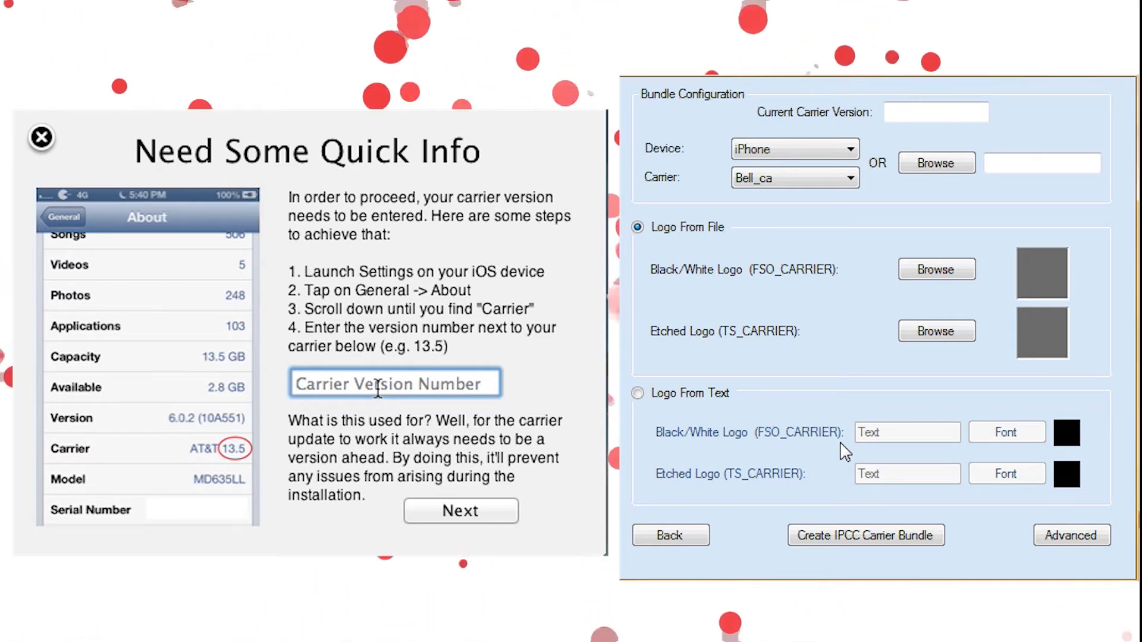
text(14)
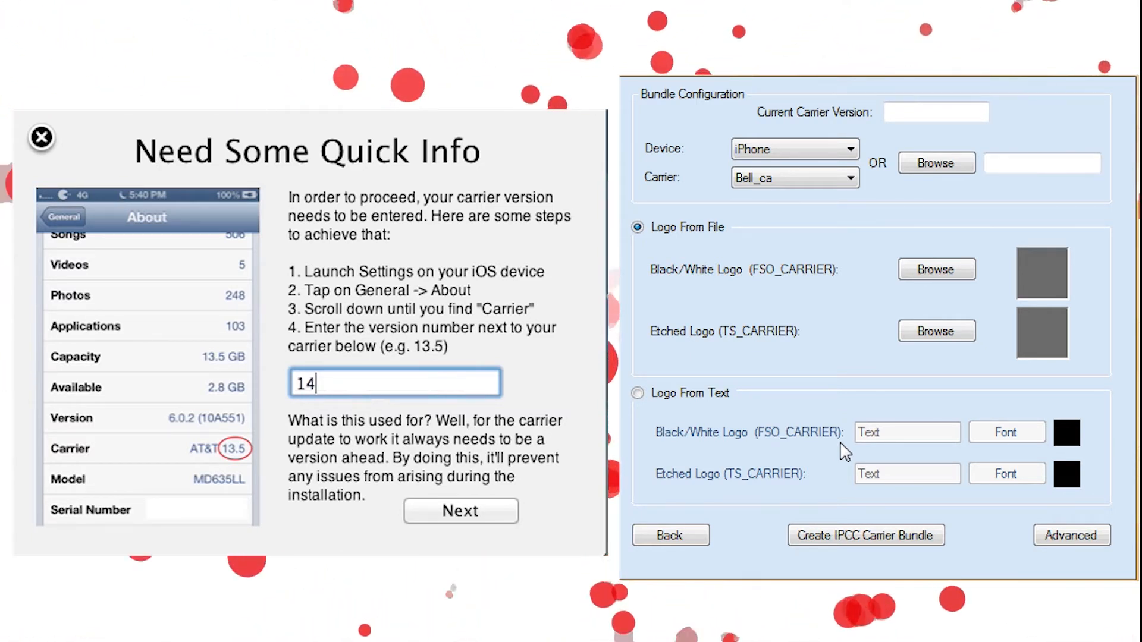
text(.1)
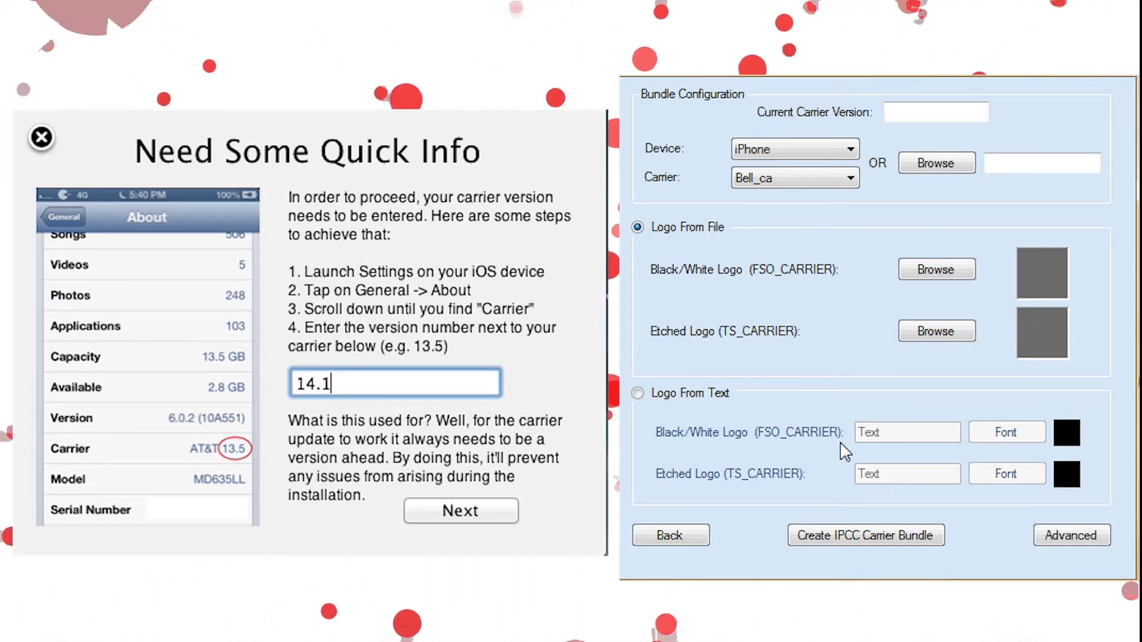
mouse_move(977, 321)
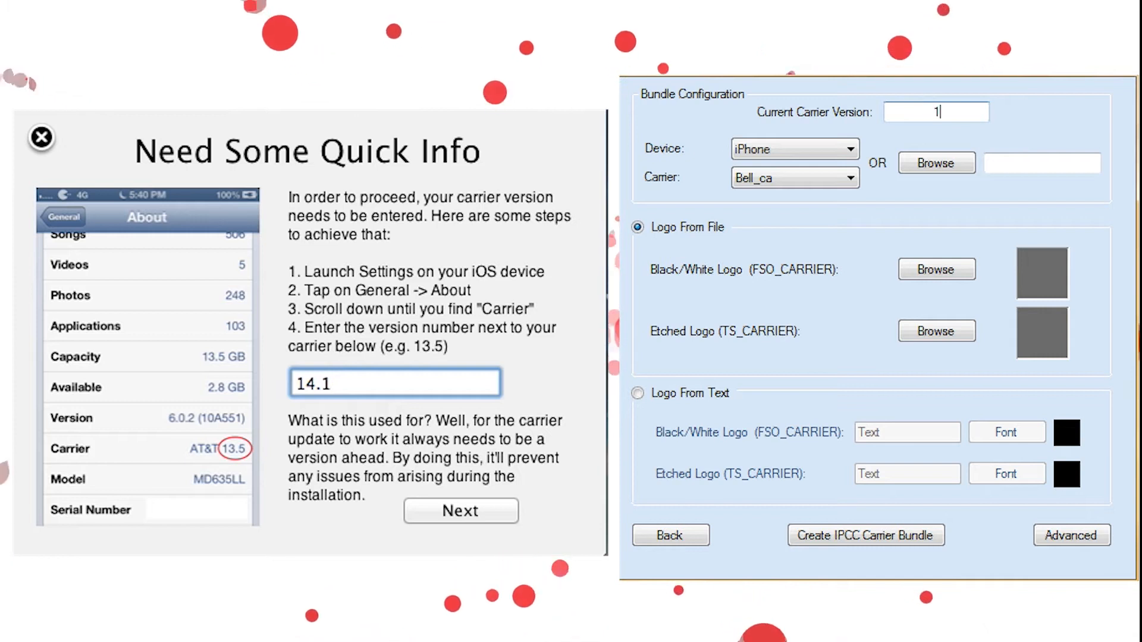
text(14.1)
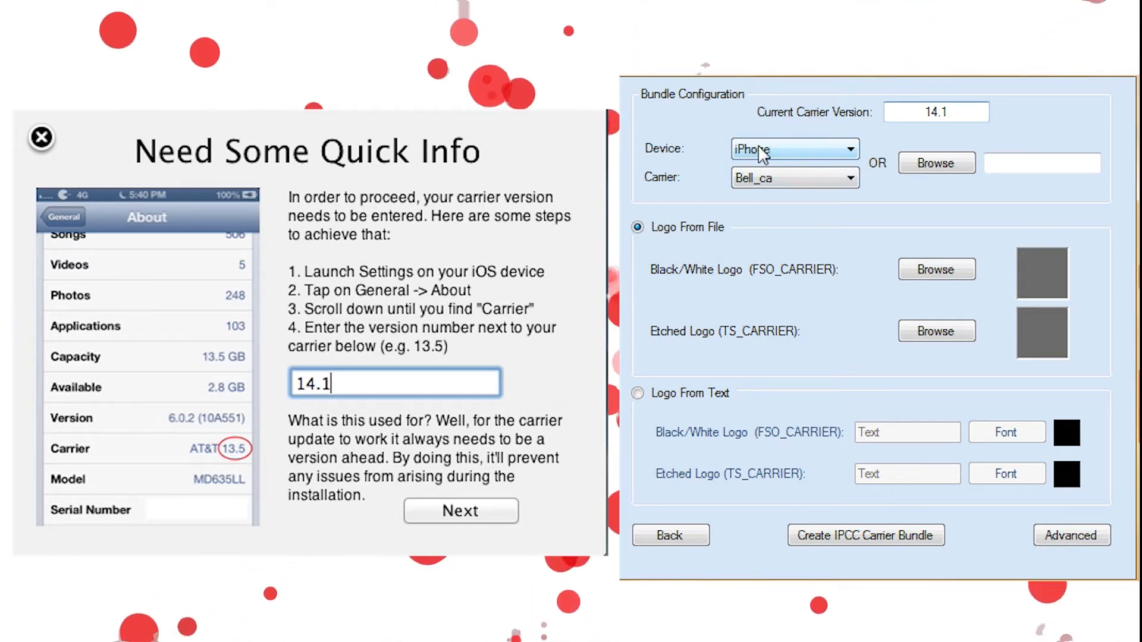
Step: Confirm Bell_ca as carrier, choose Bell (Bell_ca) in CarrierEditor, and advance to logo customization
click(795, 149)
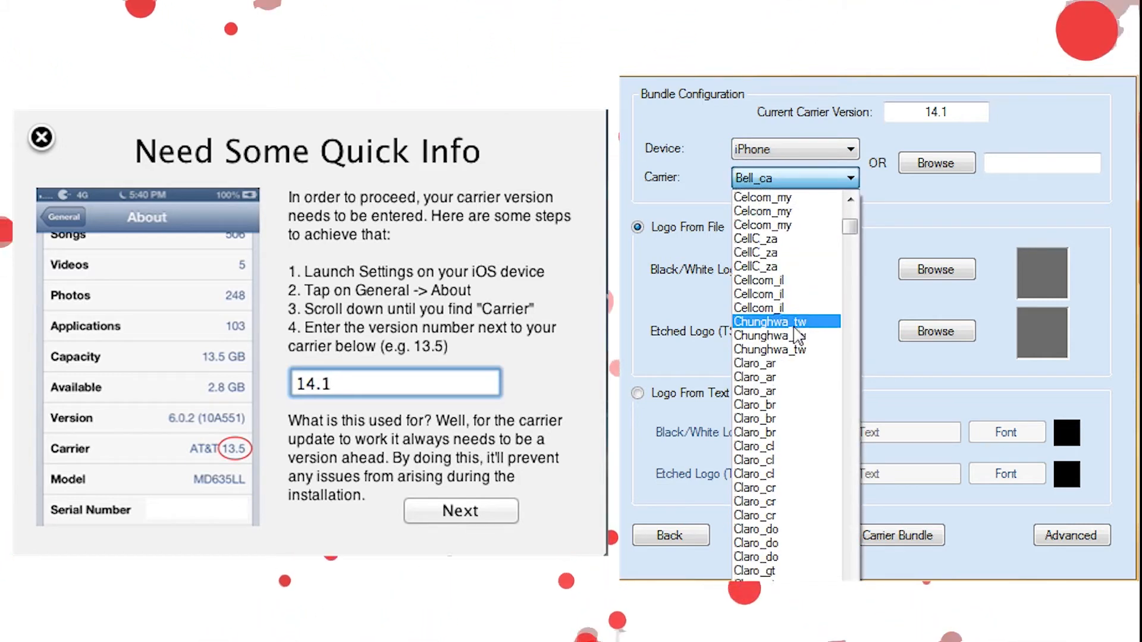
scroll(up, 3)
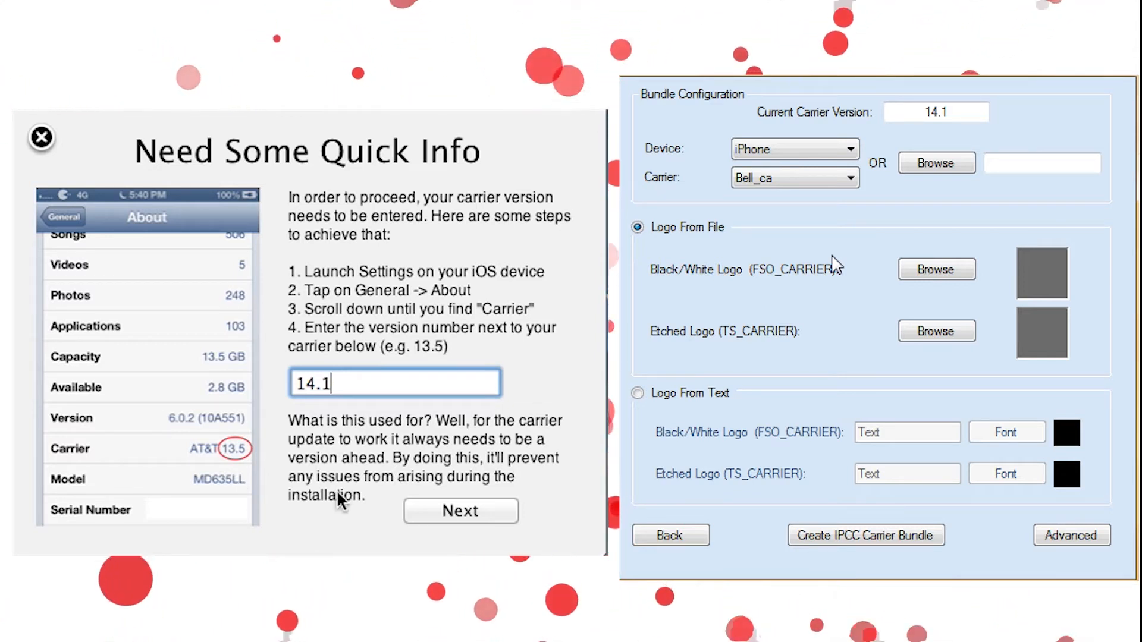
click(460, 510)
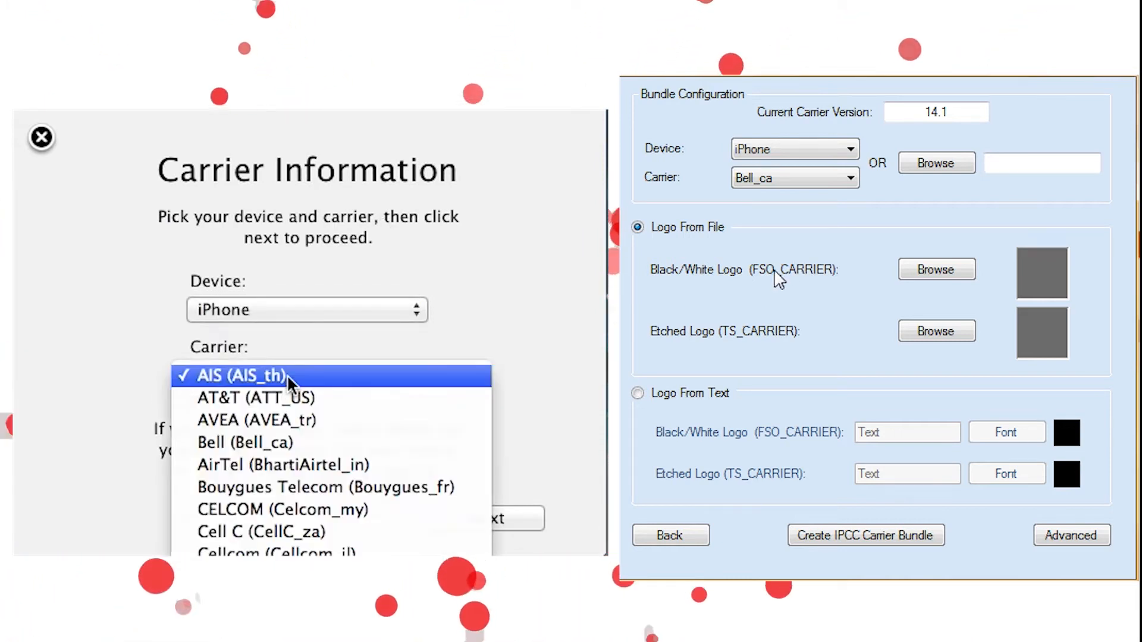
click(247, 442)
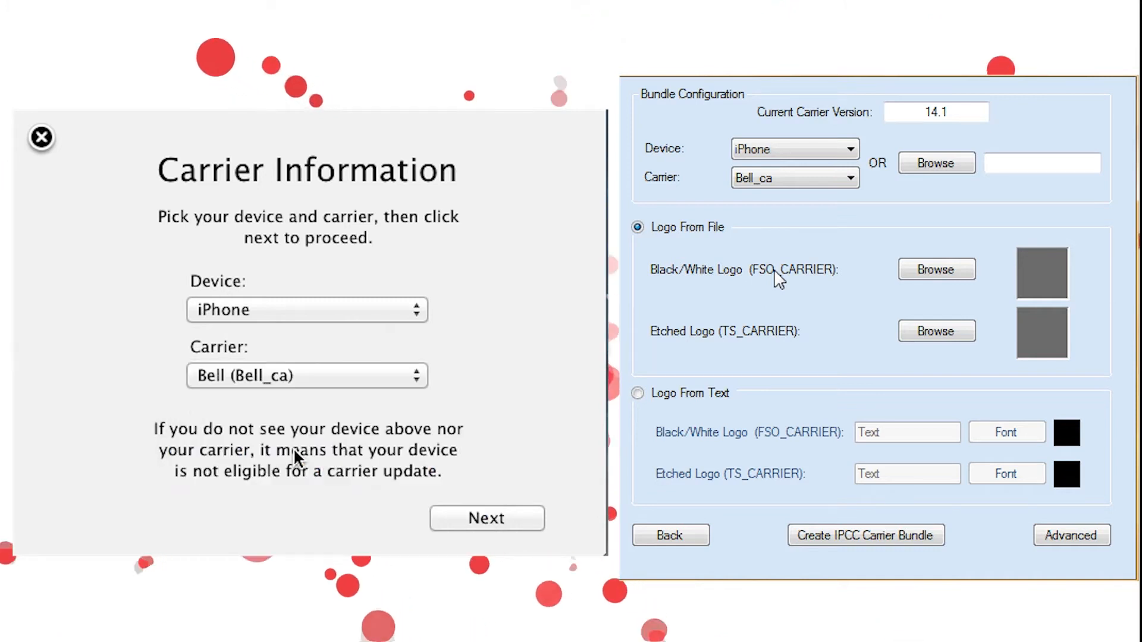
click(485, 518)
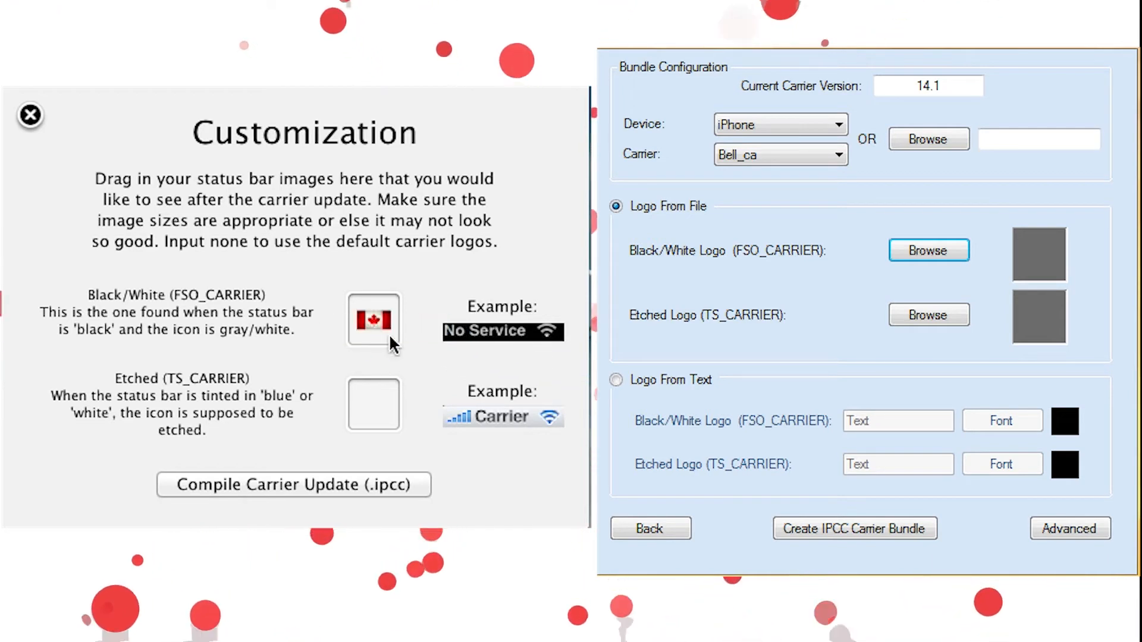
mouse_move(479, 356)
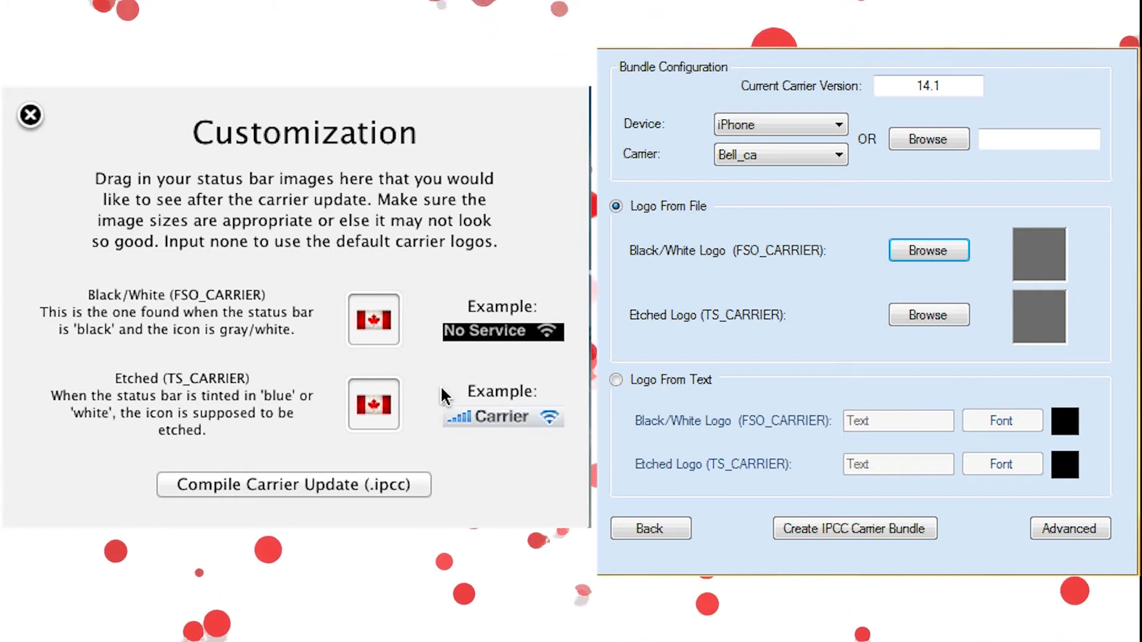
mouse_move(386, 353)
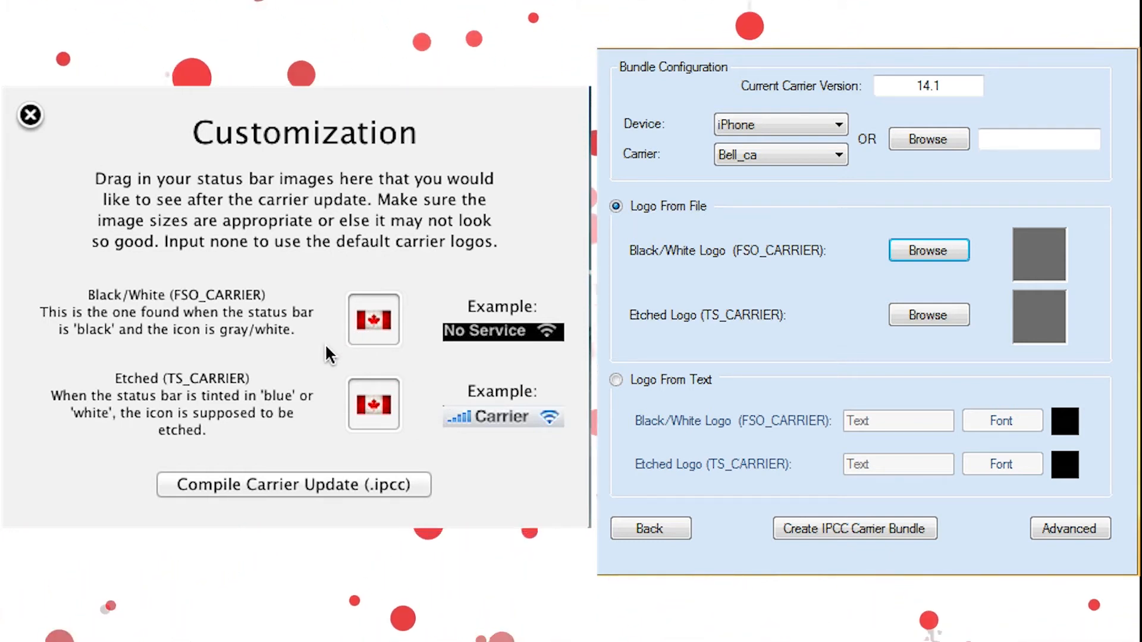
mouse_move(489, 399)
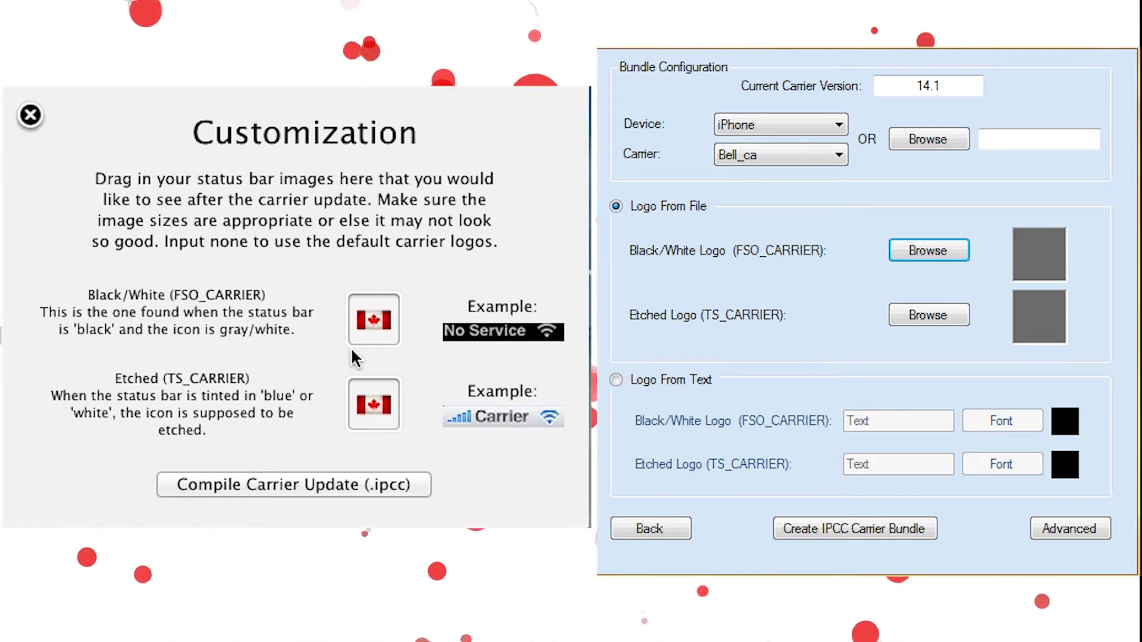
mouse_move(928, 250)
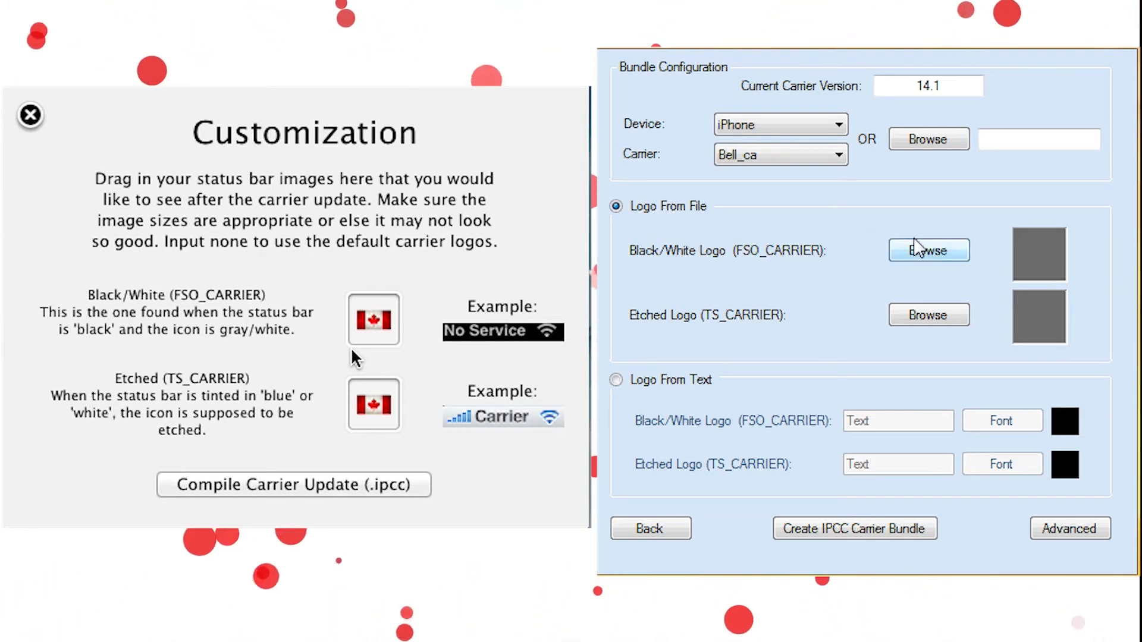
mouse_move(952, 254)
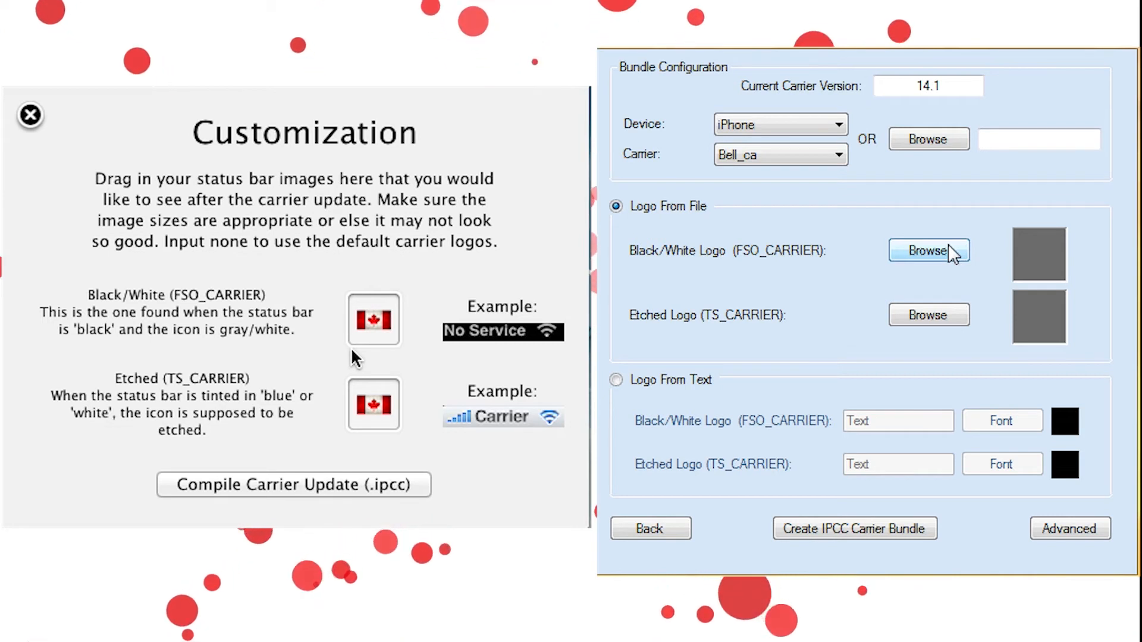
Step: Load the shield image as the black/white logo and the grey shield as the etched logo
click(928, 251)
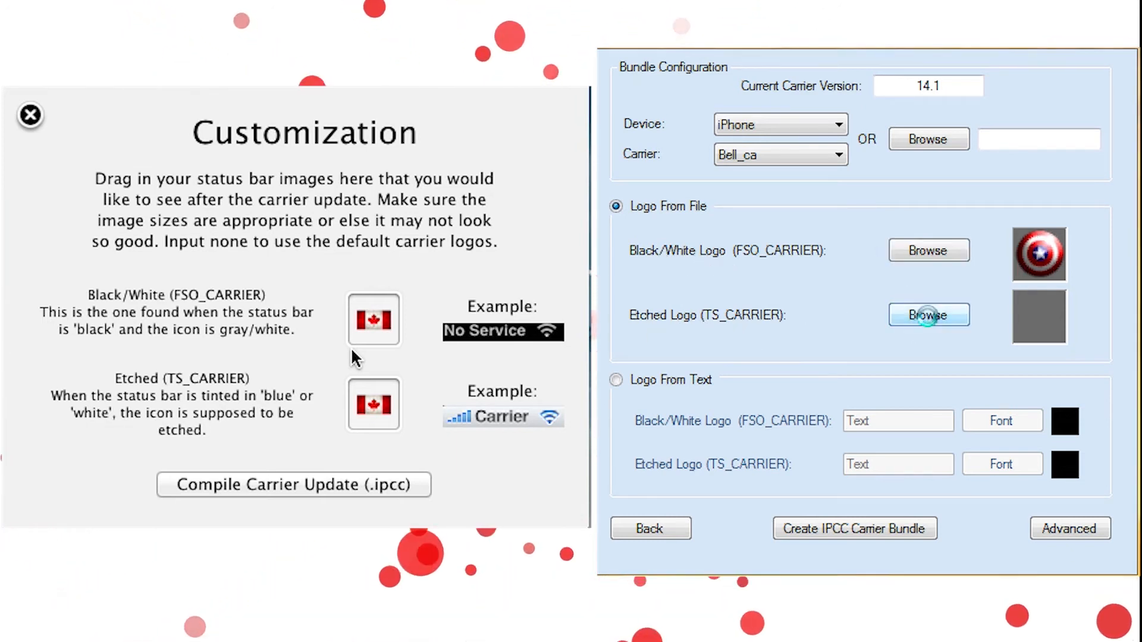
click(929, 315)
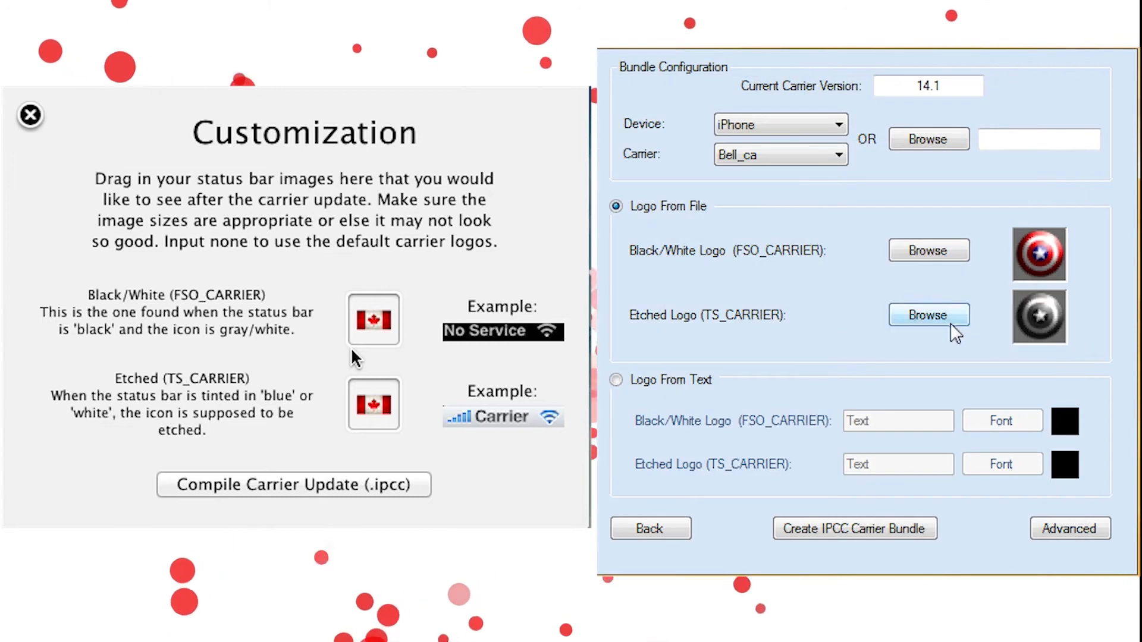
mouse_move(1039, 316)
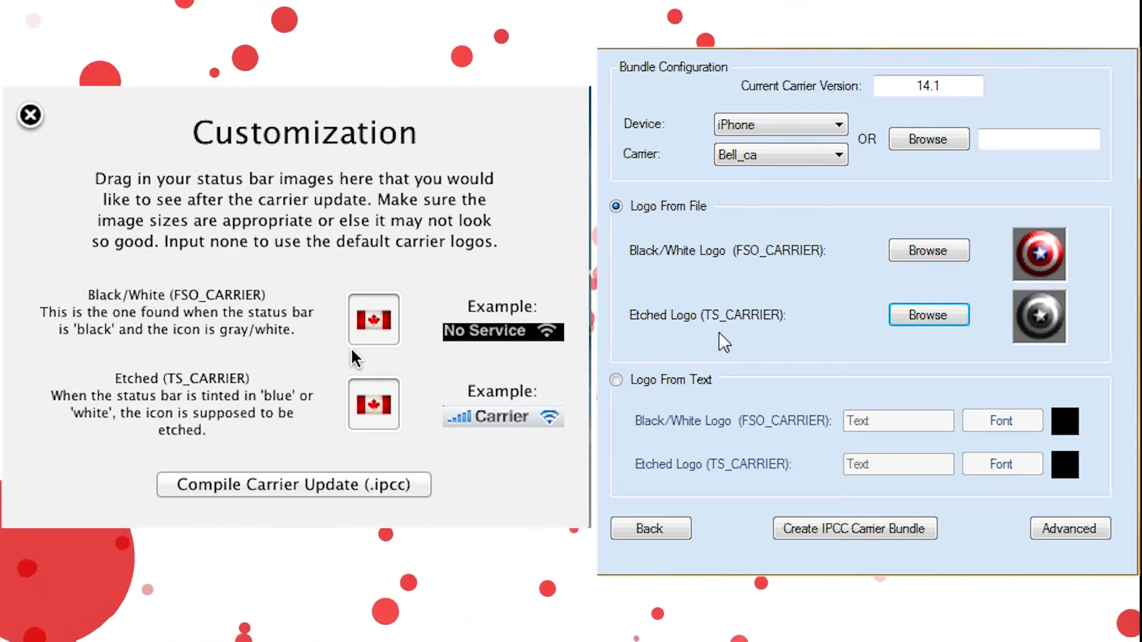
mouse_move(811, 430)
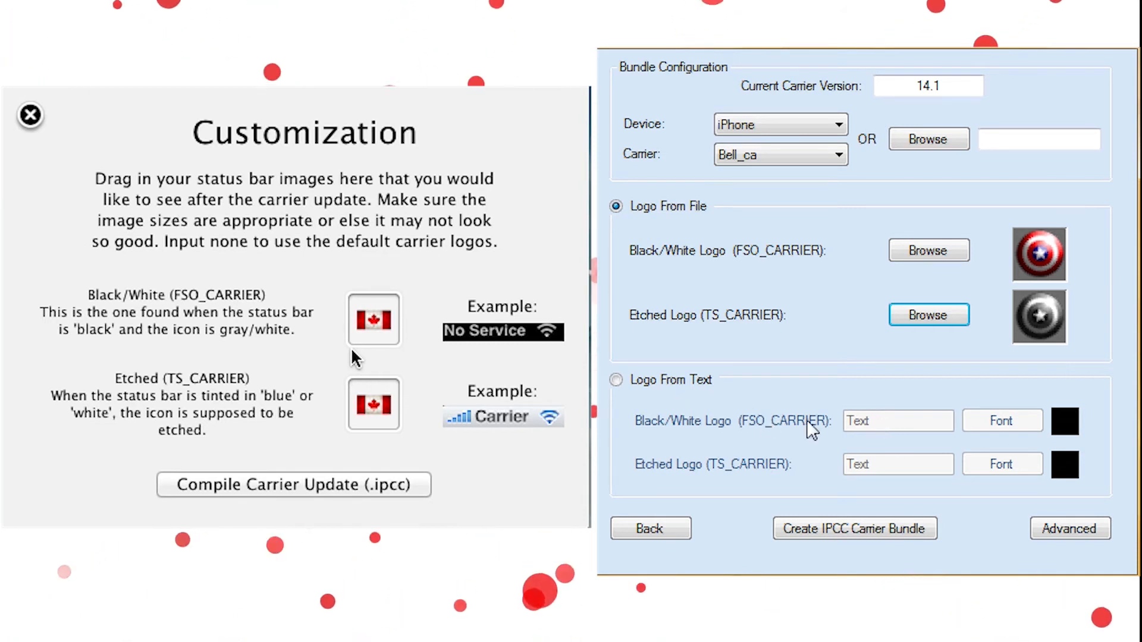
click(617, 380)
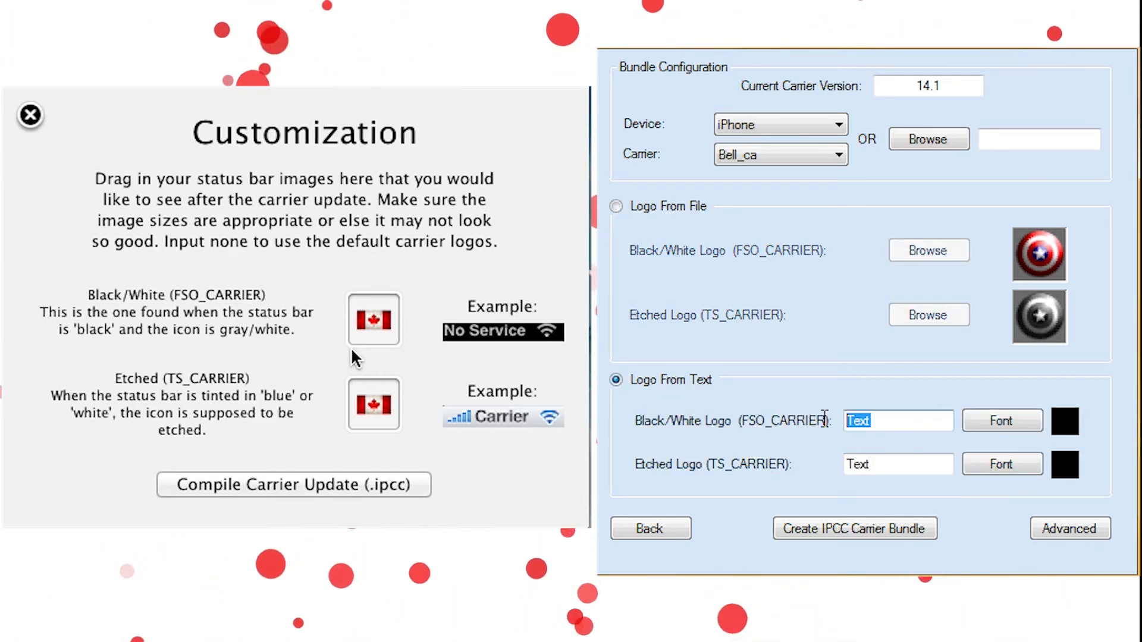
Step: Set the black/white logo text to 'Hellio' and cancel the Font dialog
text(Hel)
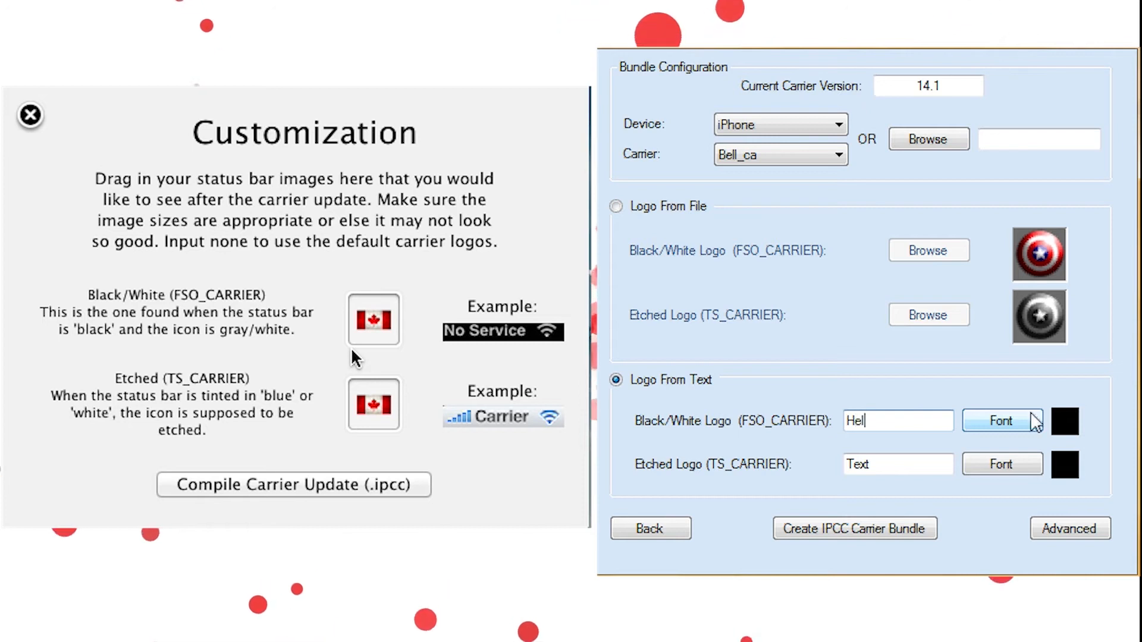
text(lio)
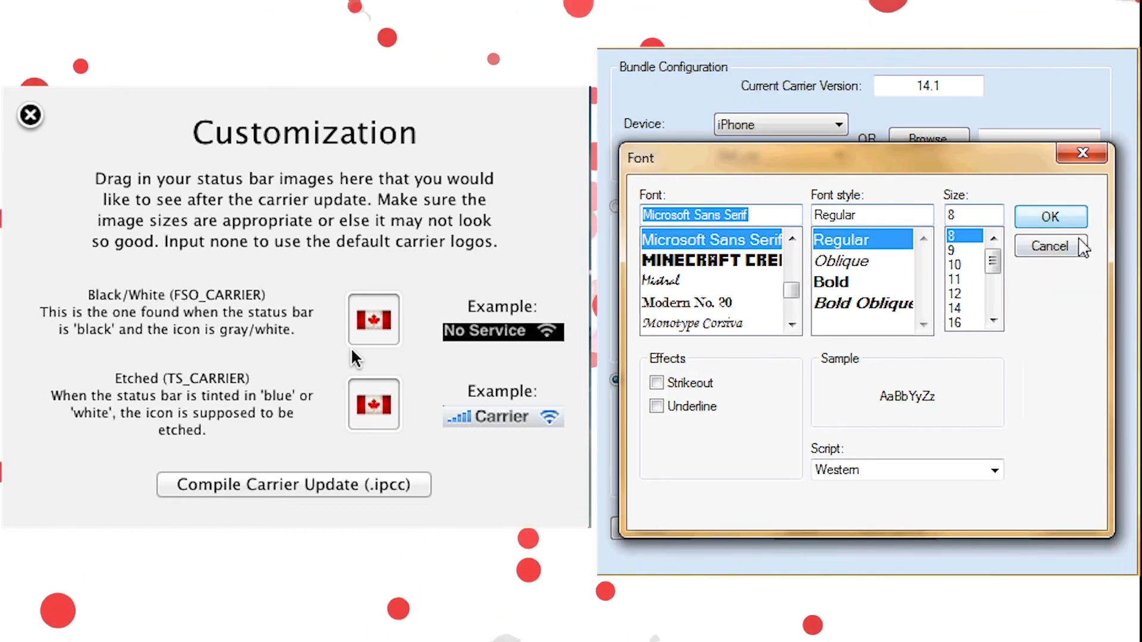
click(1049, 246)
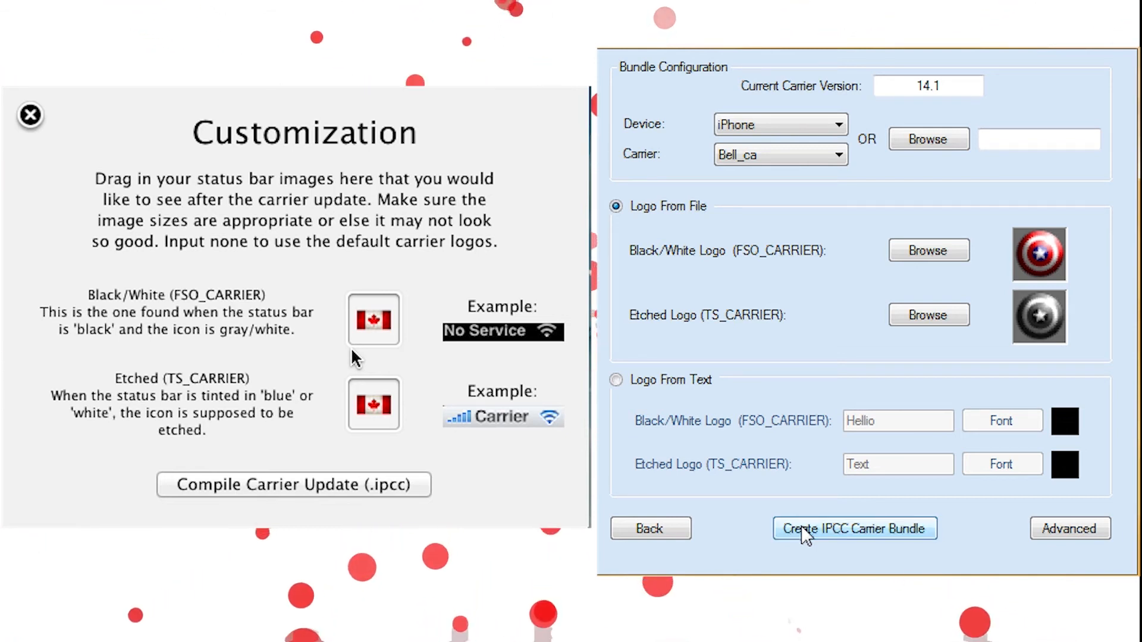
Step: Create the IPCC carrier bundle, confirm success, and compile Bell_ca_v14.2.ipcc to the desktop
click(854, 529)
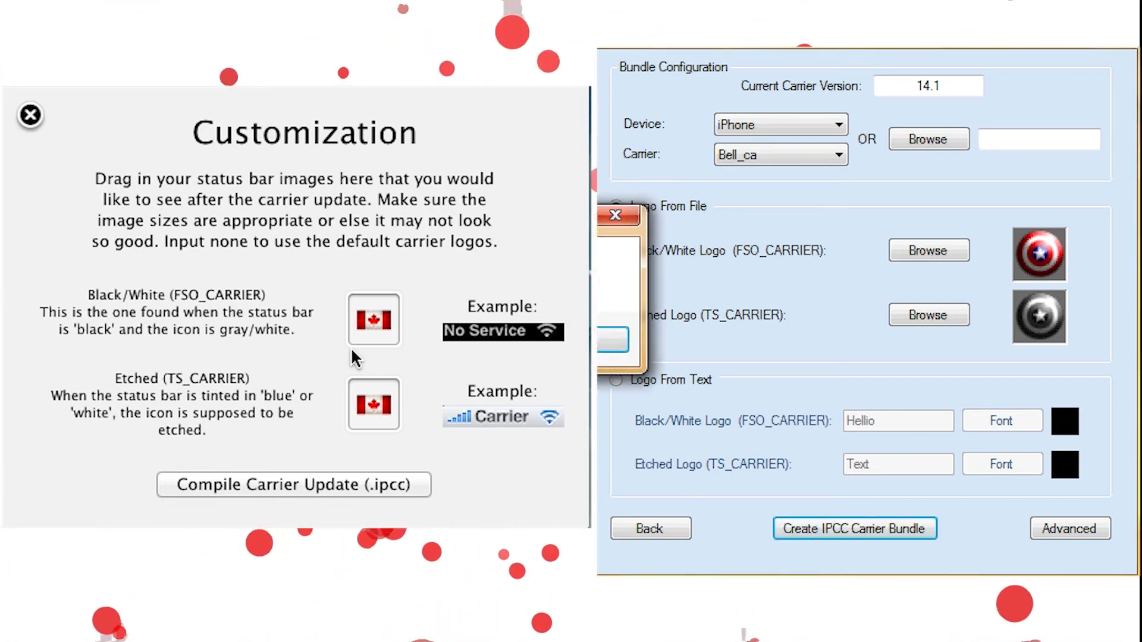
click(854, 528)
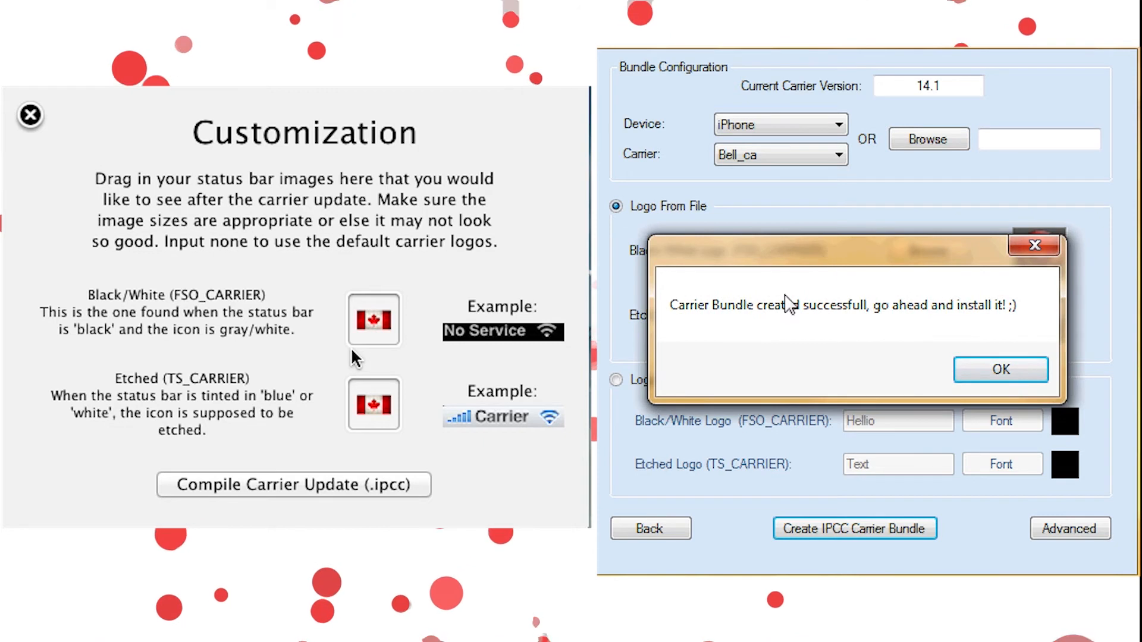
click(1000, 369)
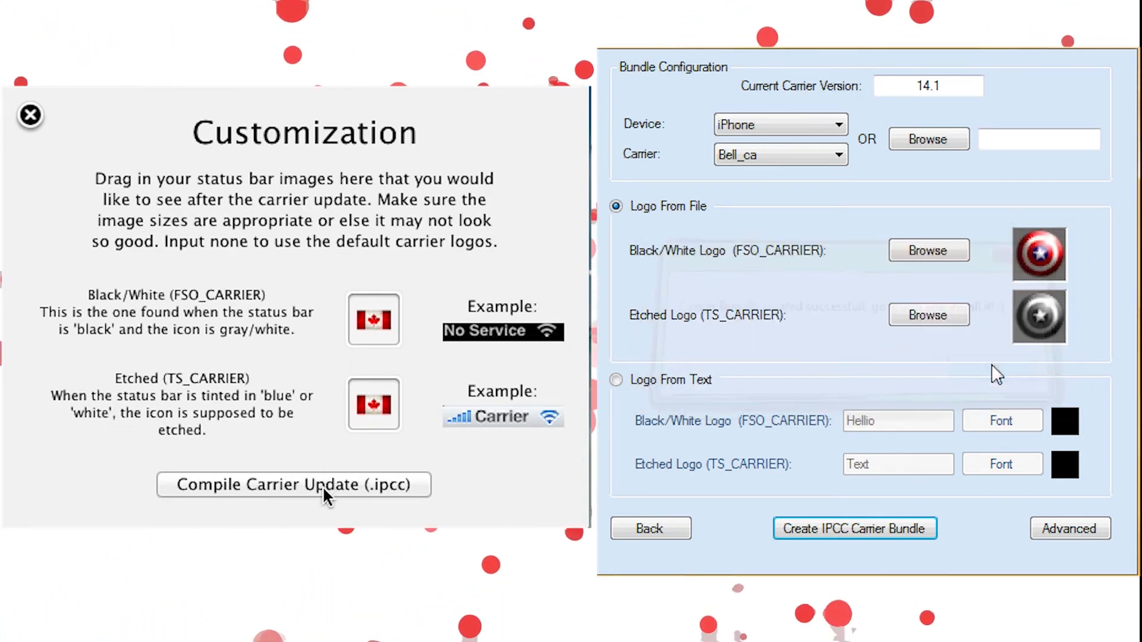
click(293, 486)
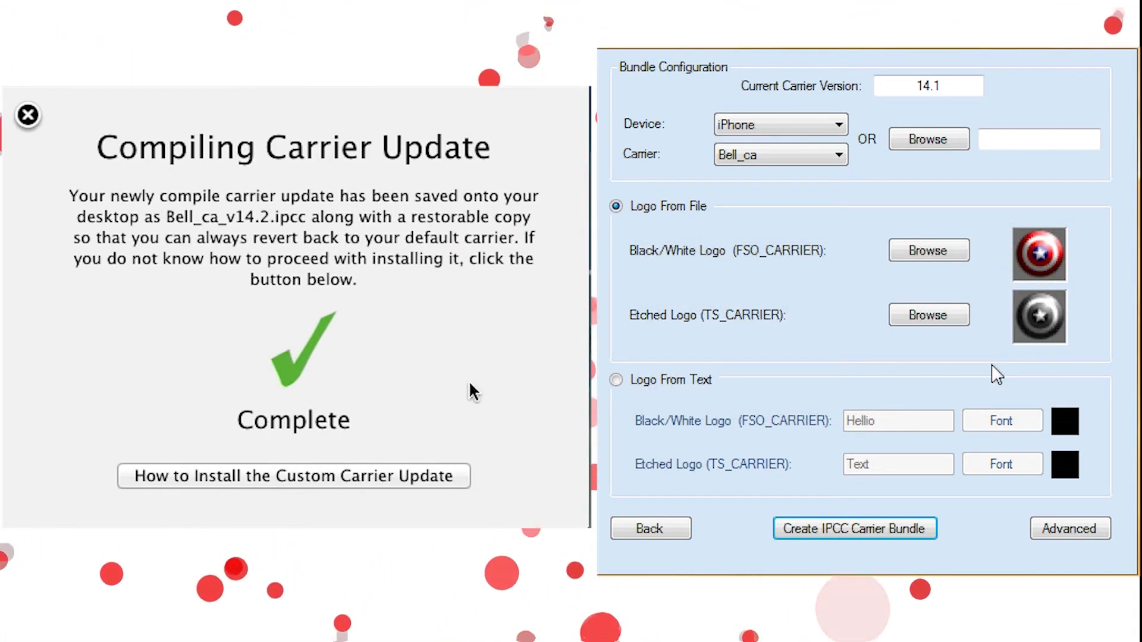
mouse_move(493, 305)
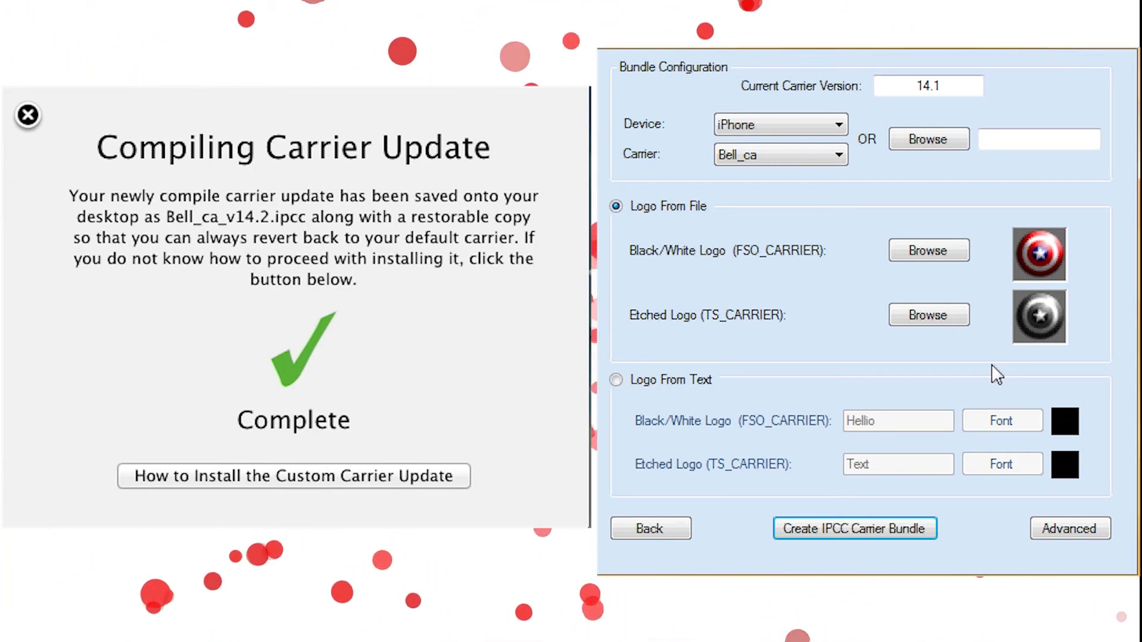
click(27, 114)
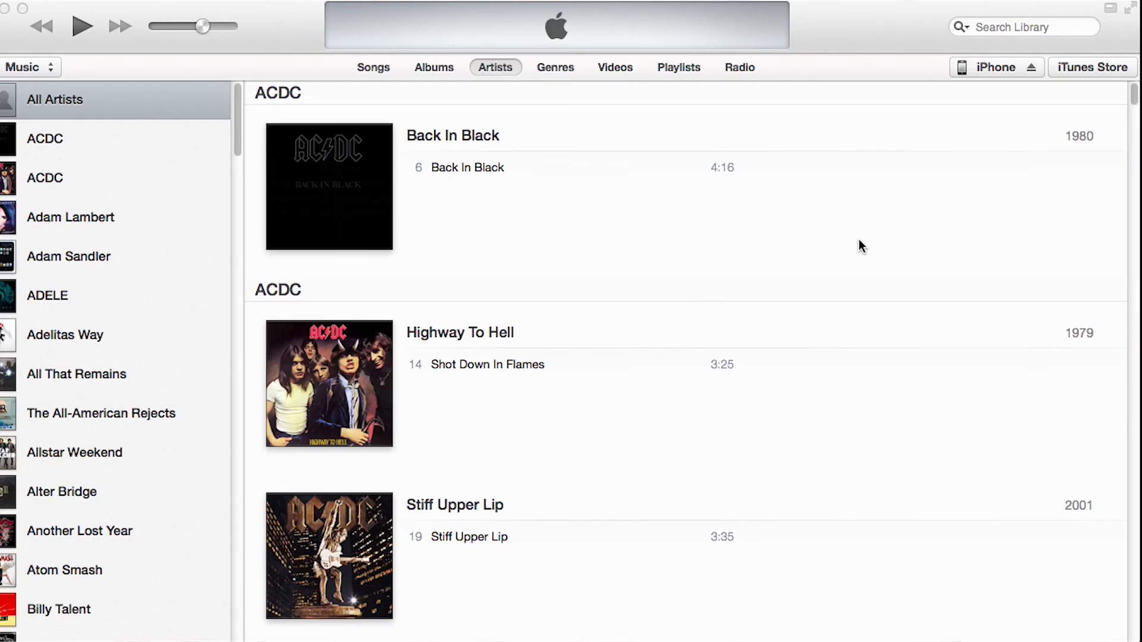
mouse_move(989, 75)
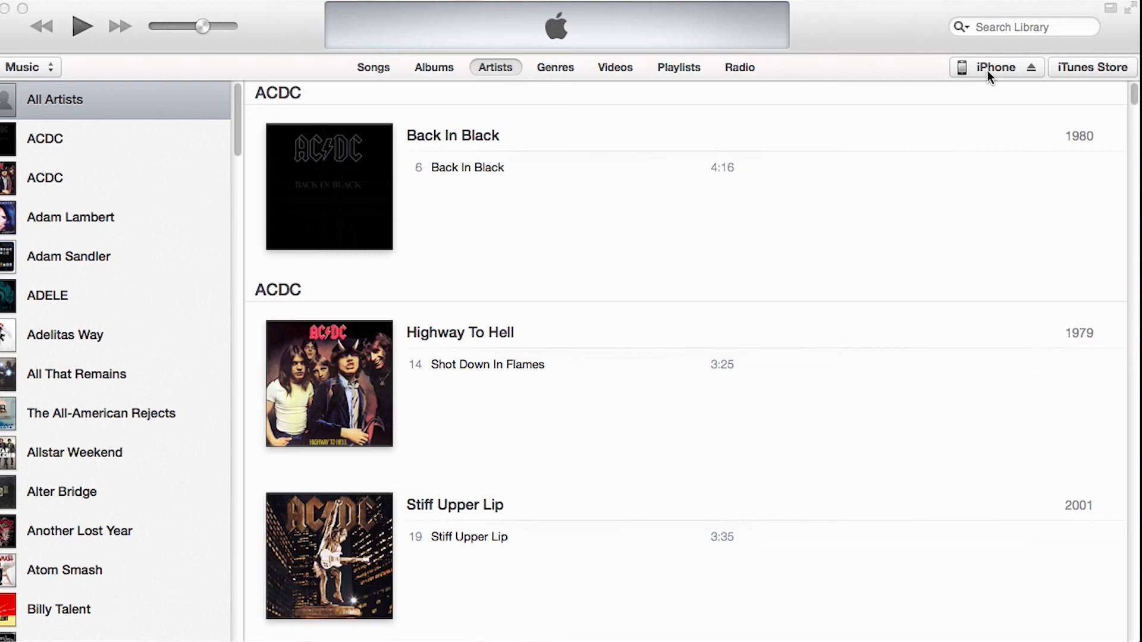
Step: Show the connected iPhone 5's Summary page in iTunes
click(996, 67)
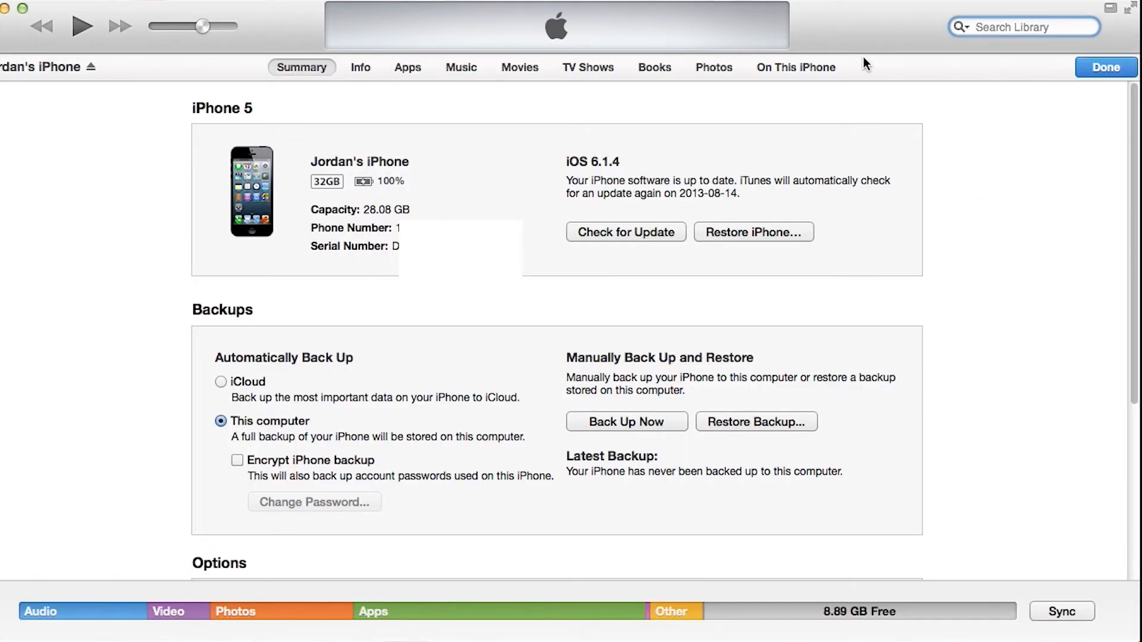
mouse_move(800, 224)
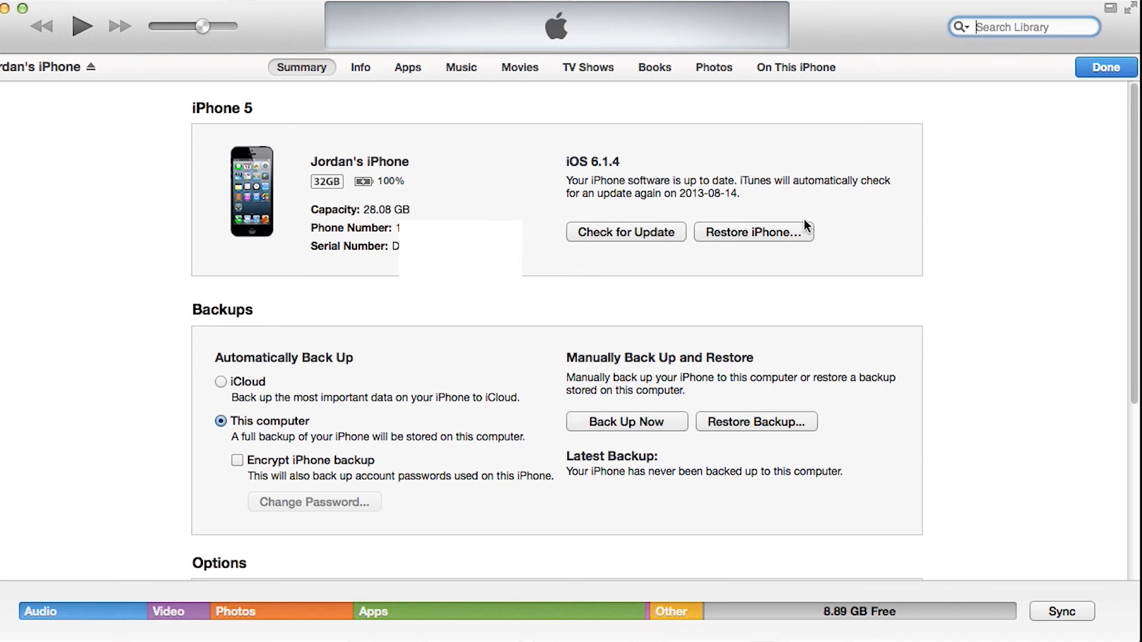
mouse_move(785, 229)
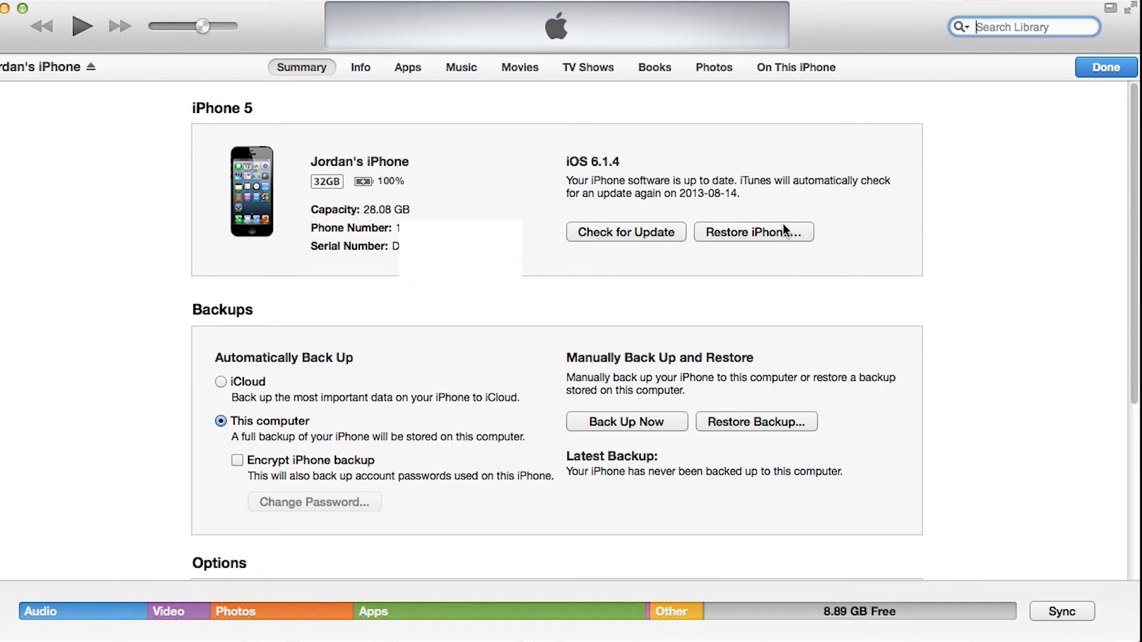
mouse_move(789, 241)
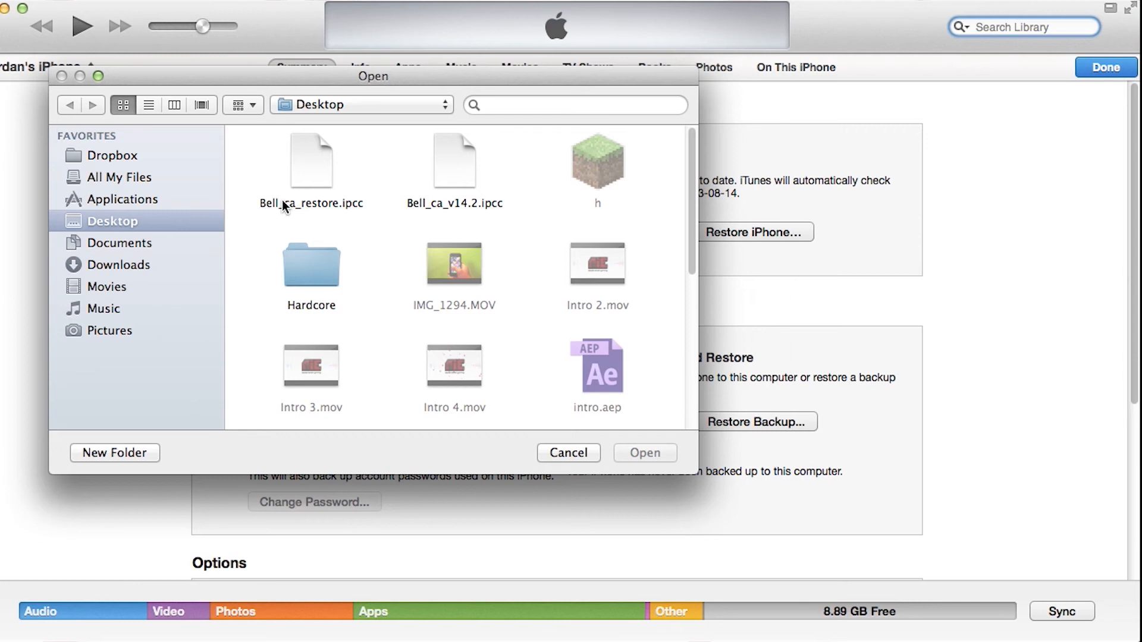
mouse_move(370, 180)
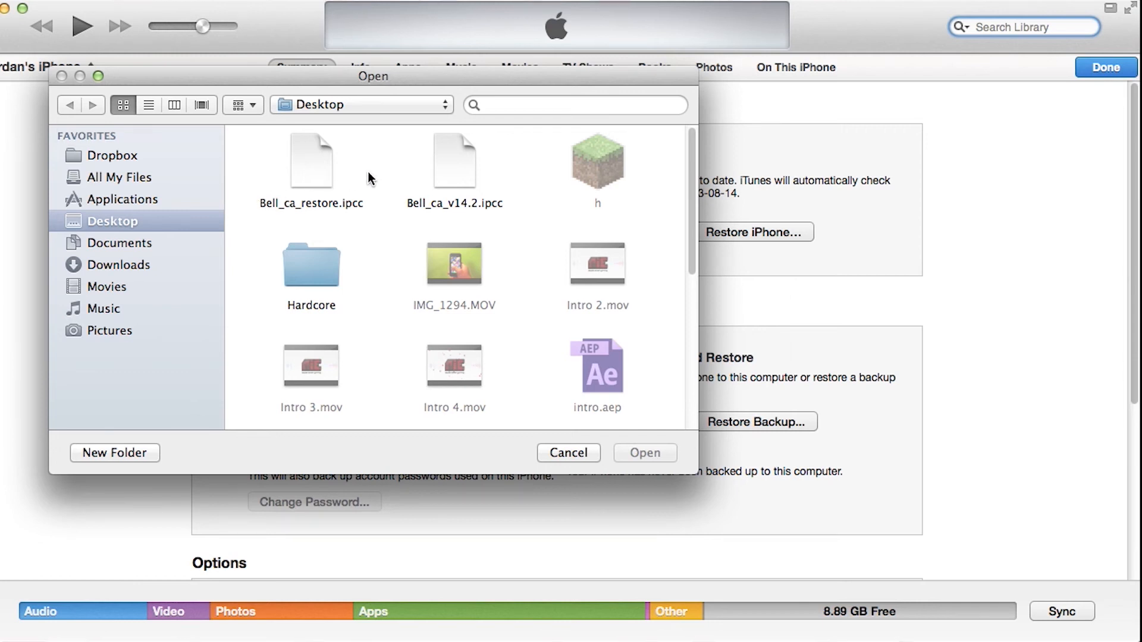
mouse_move(552, 210)
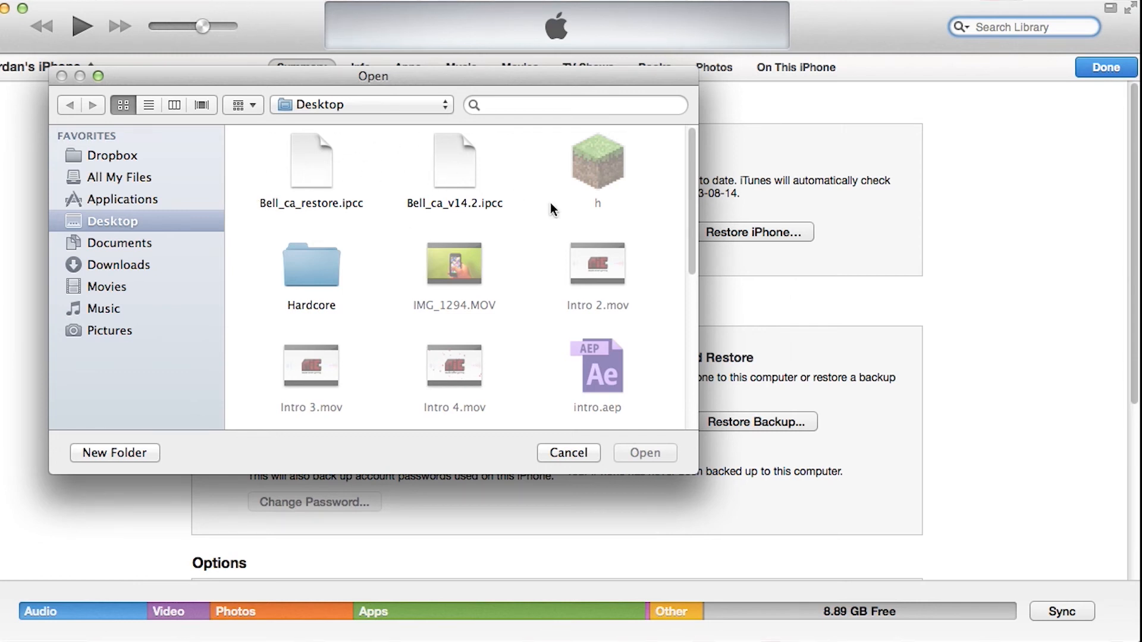
mouse_move(343, 219)
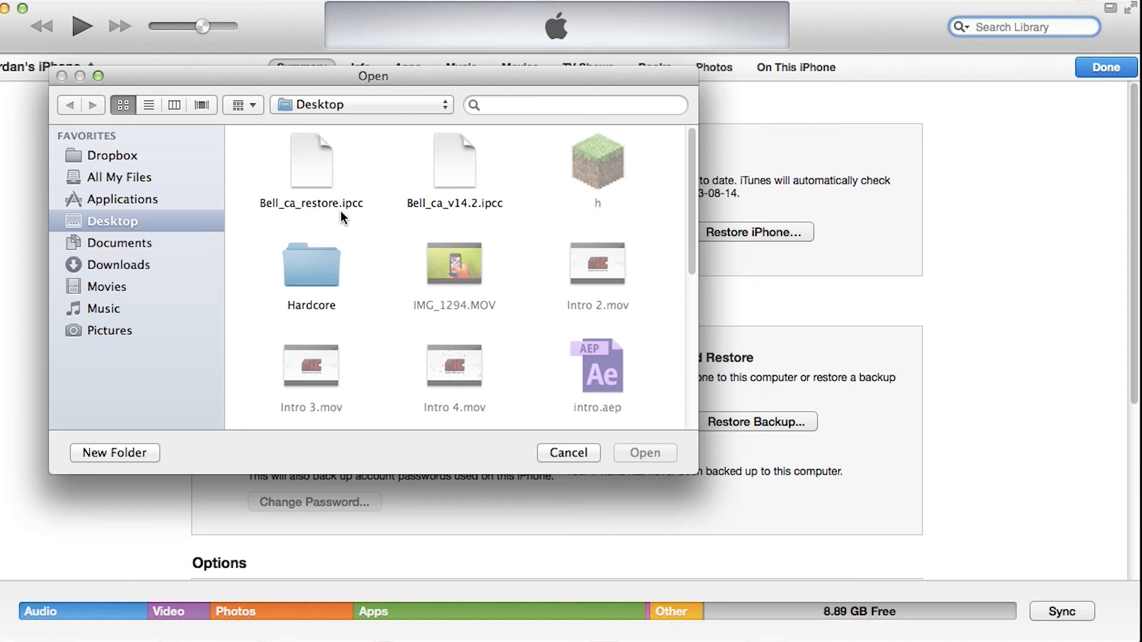
mouse_move(352, 189)
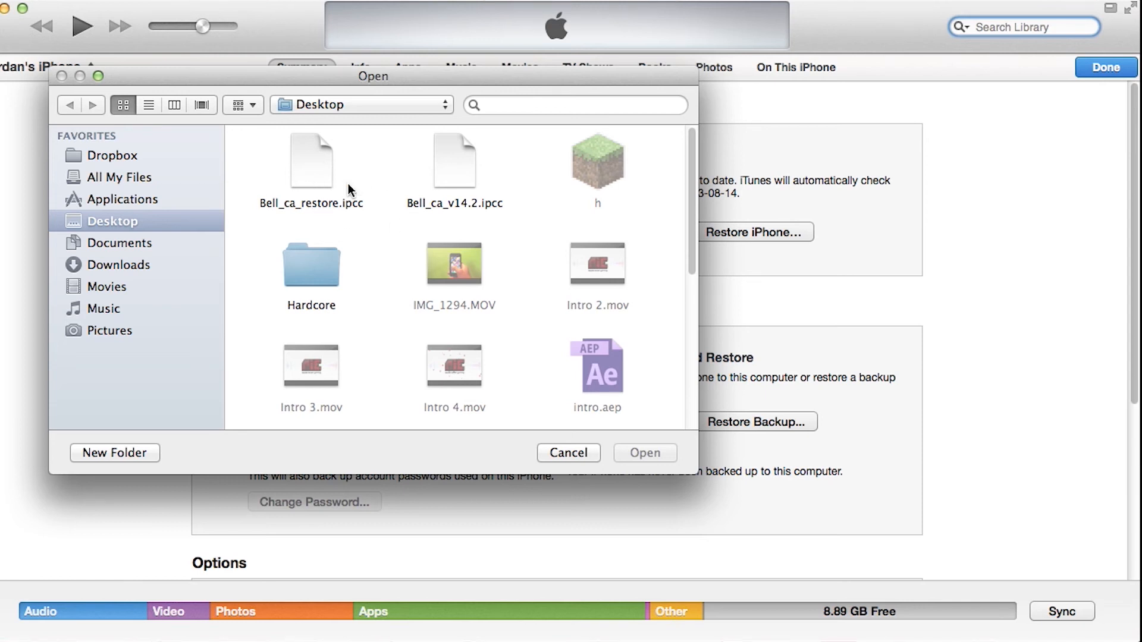
mouse_move(317, 208)
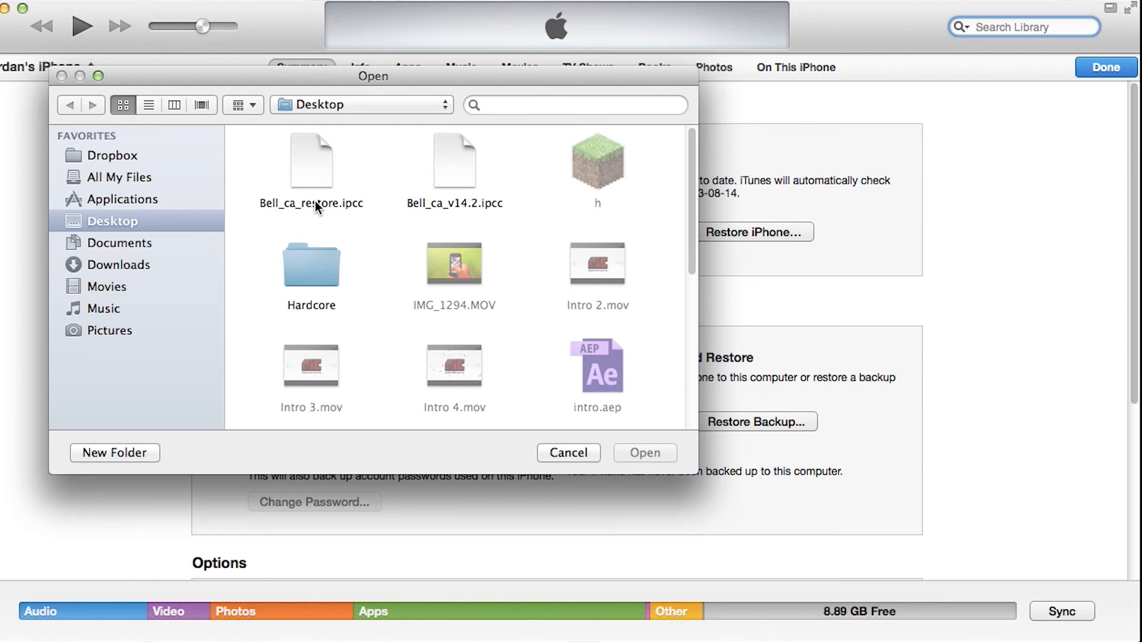
mouse_move(435, 211)
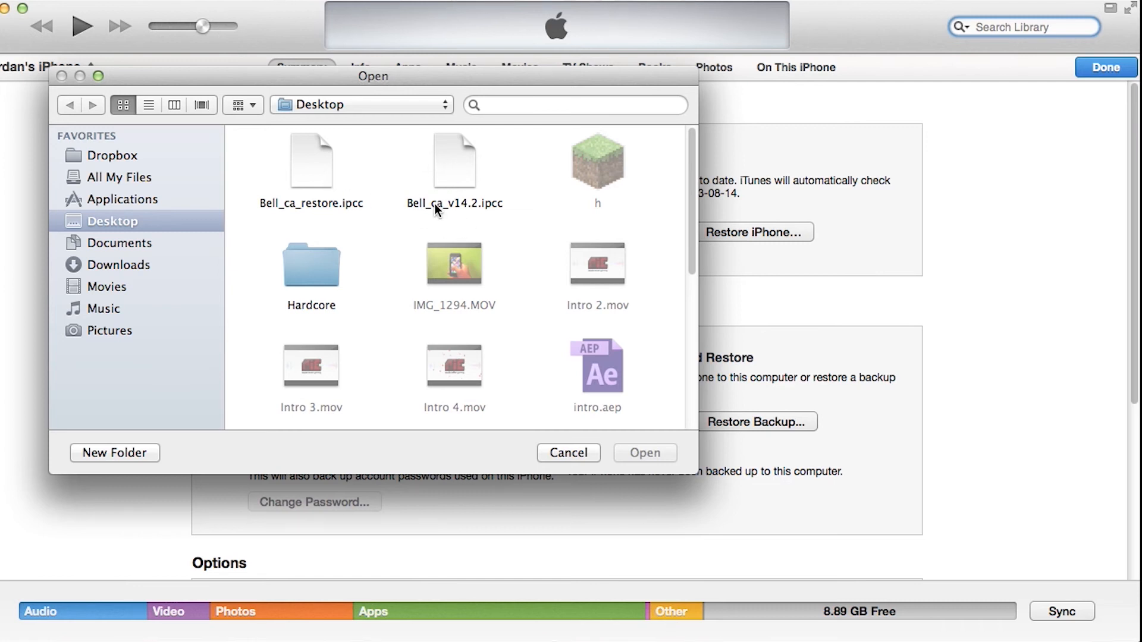
mouse_move(464, 173)
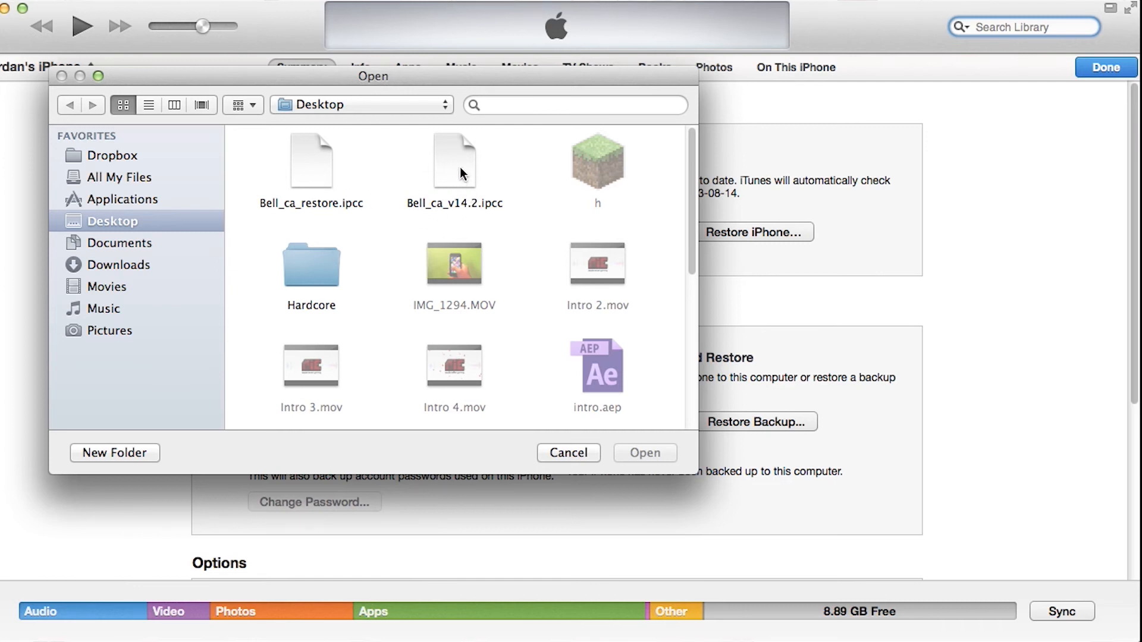
Step: Choose Bell_ca_v14.2.ipcc from the Desktop as the iPhone's carrier update
click(454, 158)
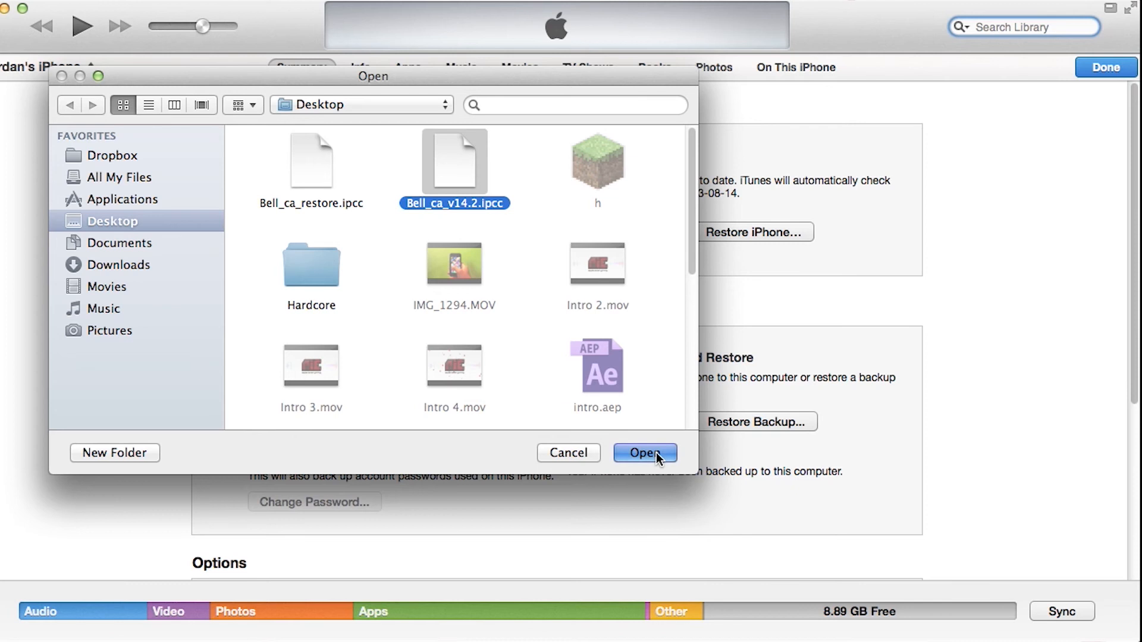
click(643, 452)
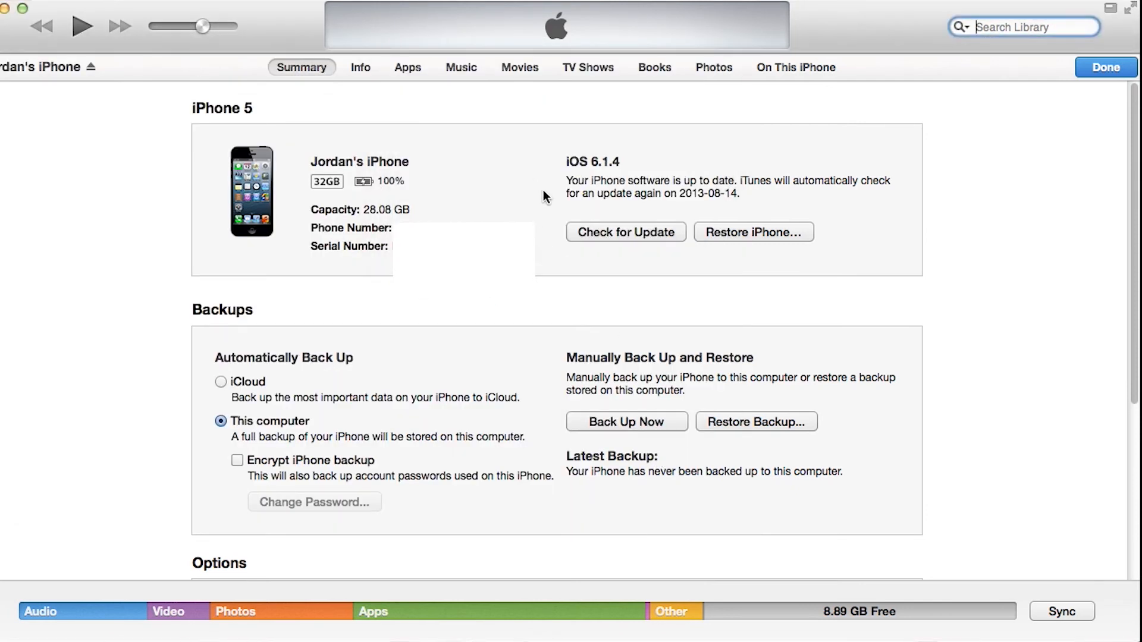
mouse_move(576, 257)
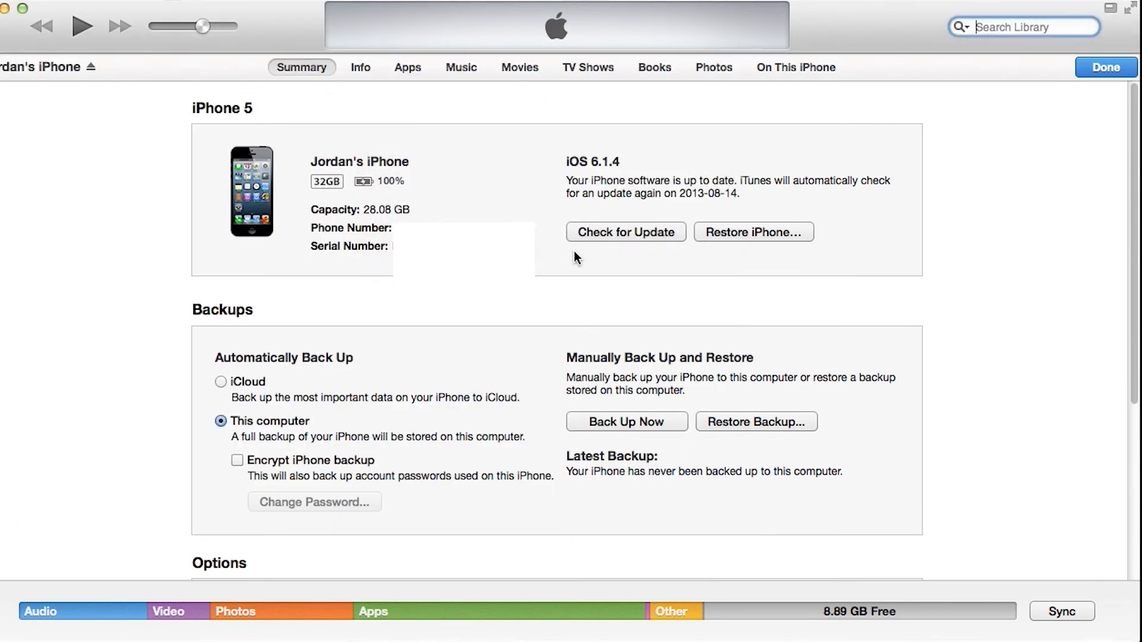